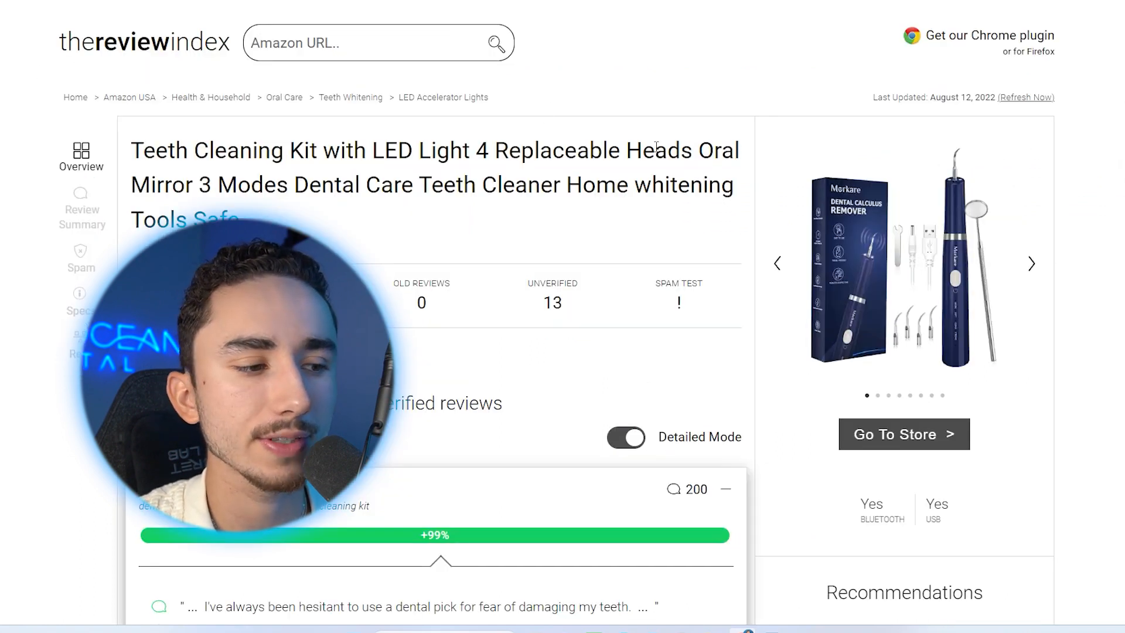
# Step: Scroll the teeth cleaner listing past images, comparison chart and videos to Top reviews
pyautogui.scroll(-3)
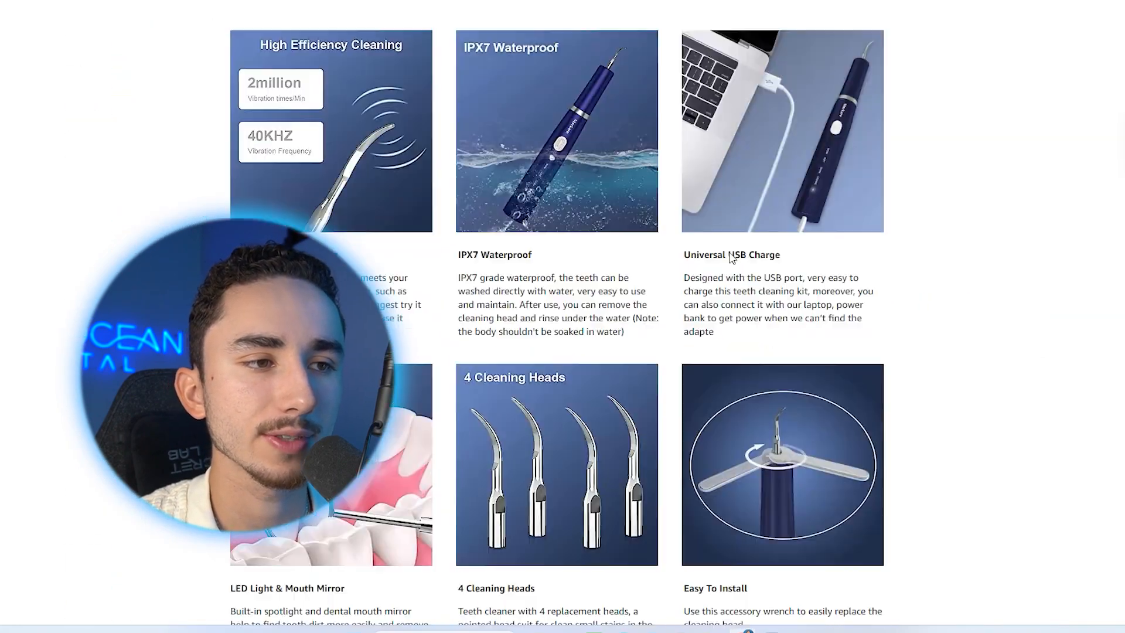
pyautogui.scroll(-3)
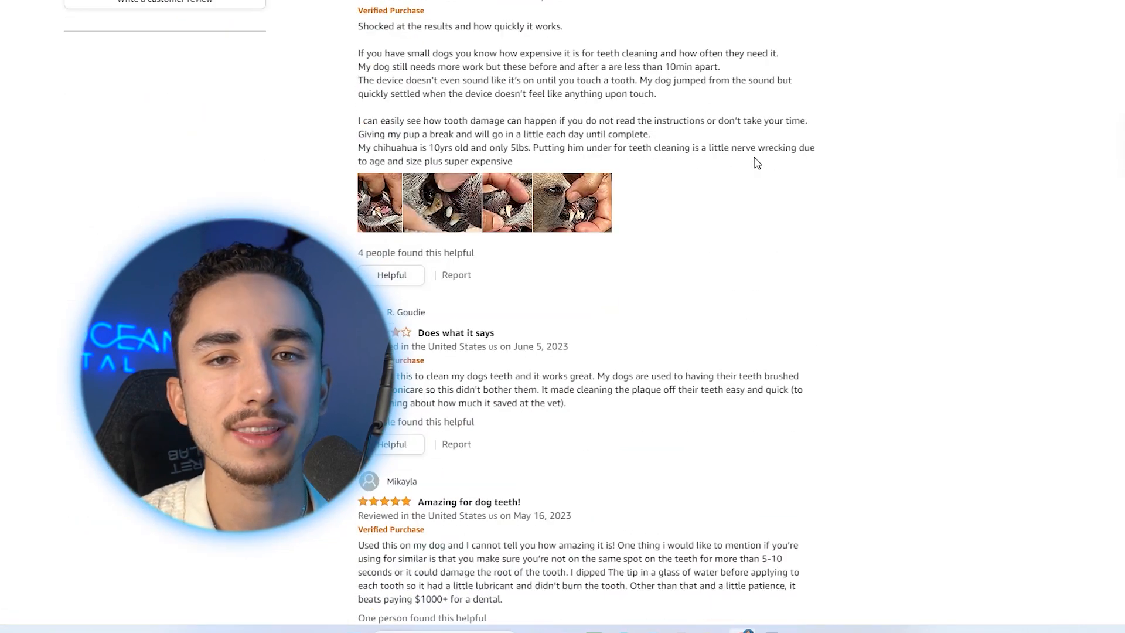
pyautogui.scroll(-3)
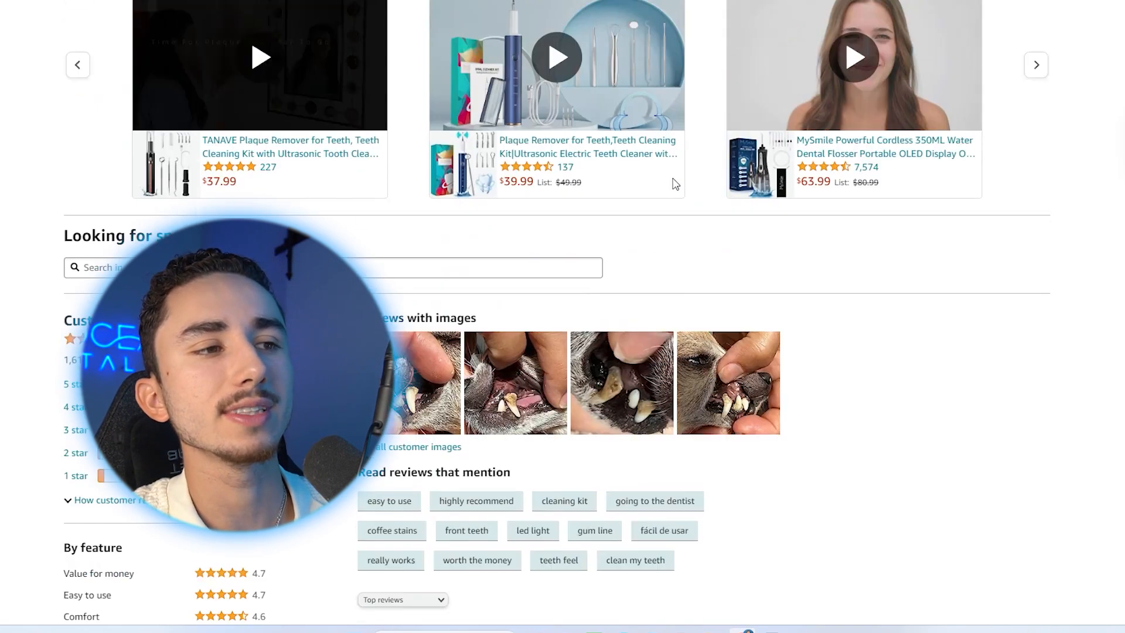
pyautogui.scroll(-3)
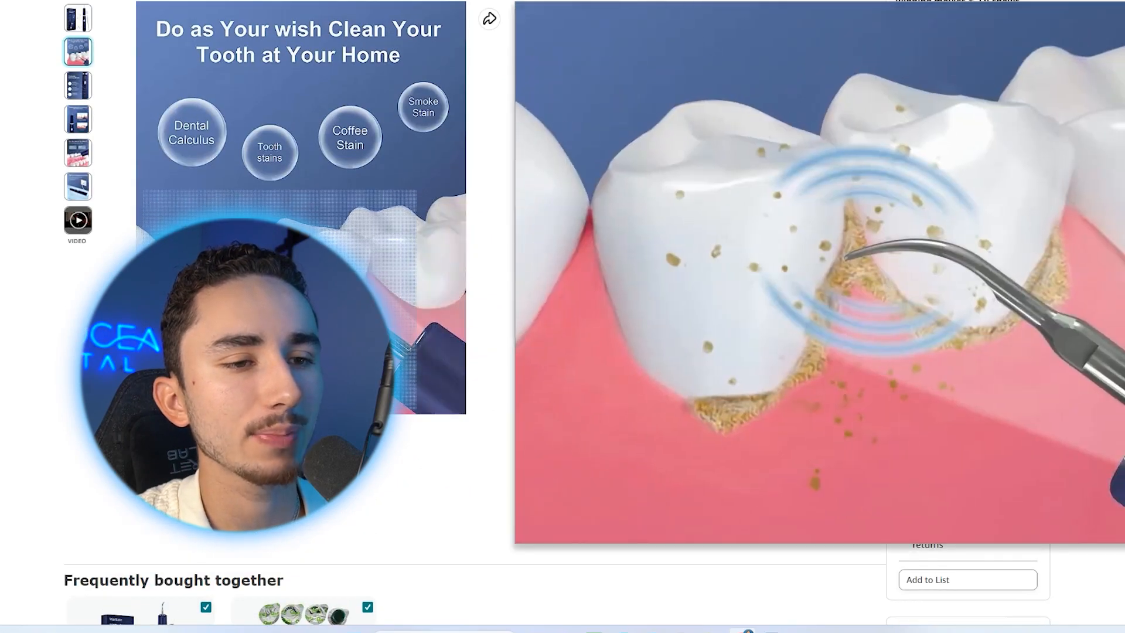
pyautogui.scroll(-3)
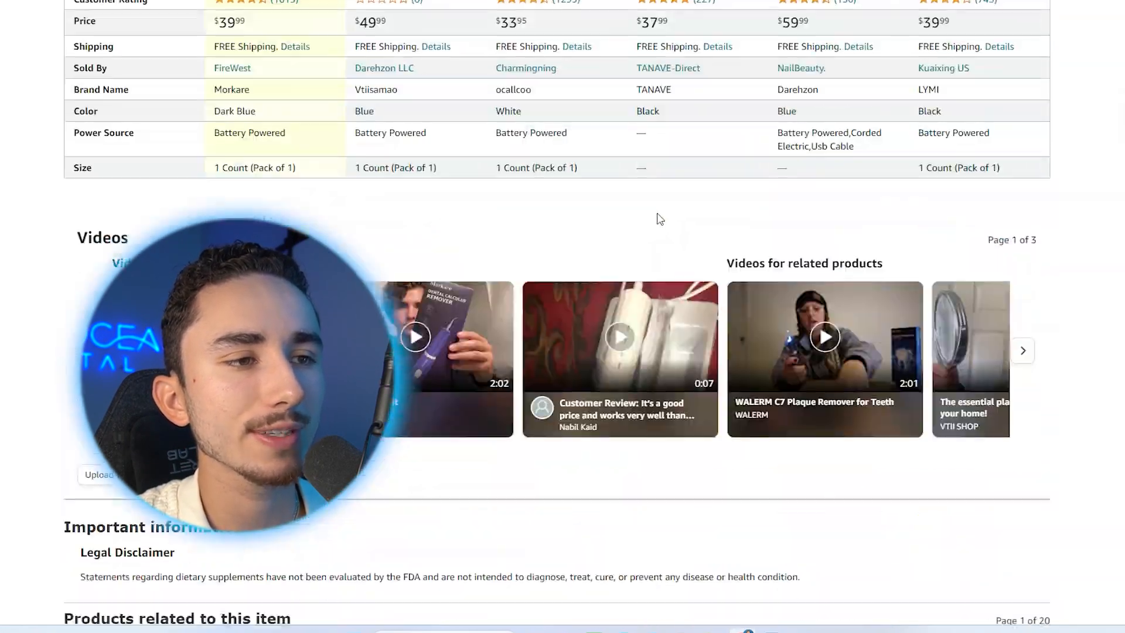
pyautogui.scroll(-3)
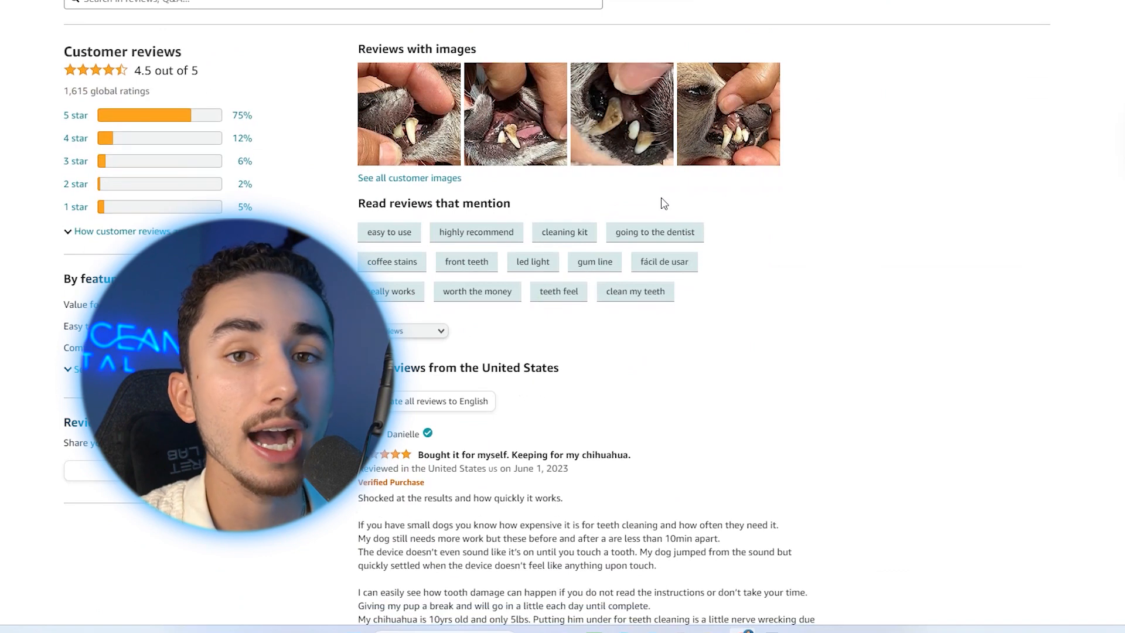
pyautogui.scroll(-3)
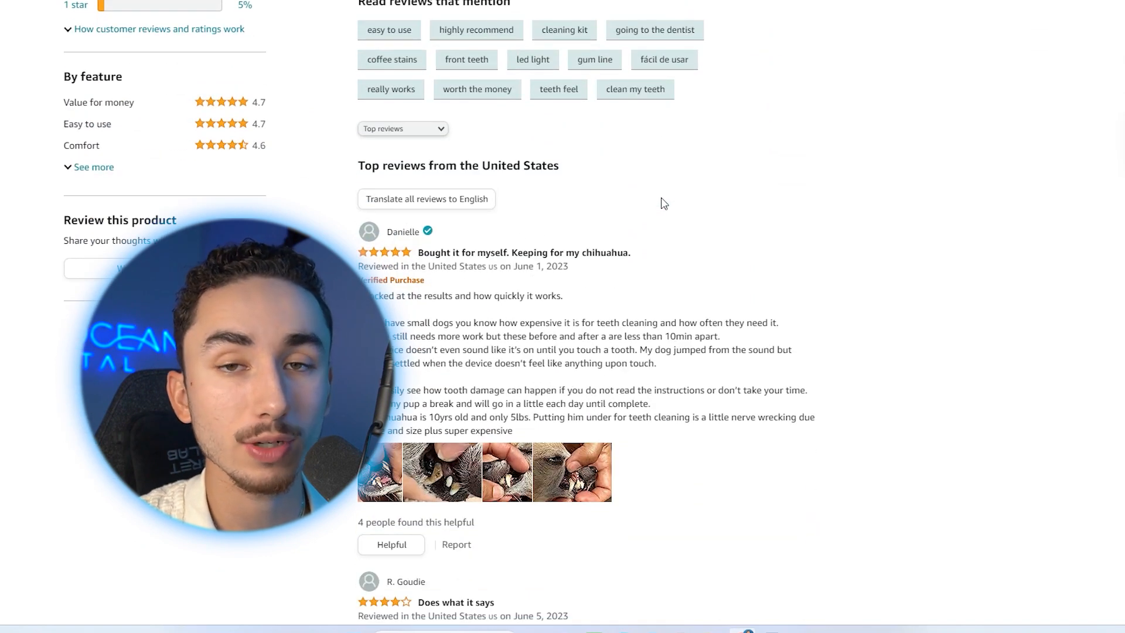
pyautogui.scroll(-3)
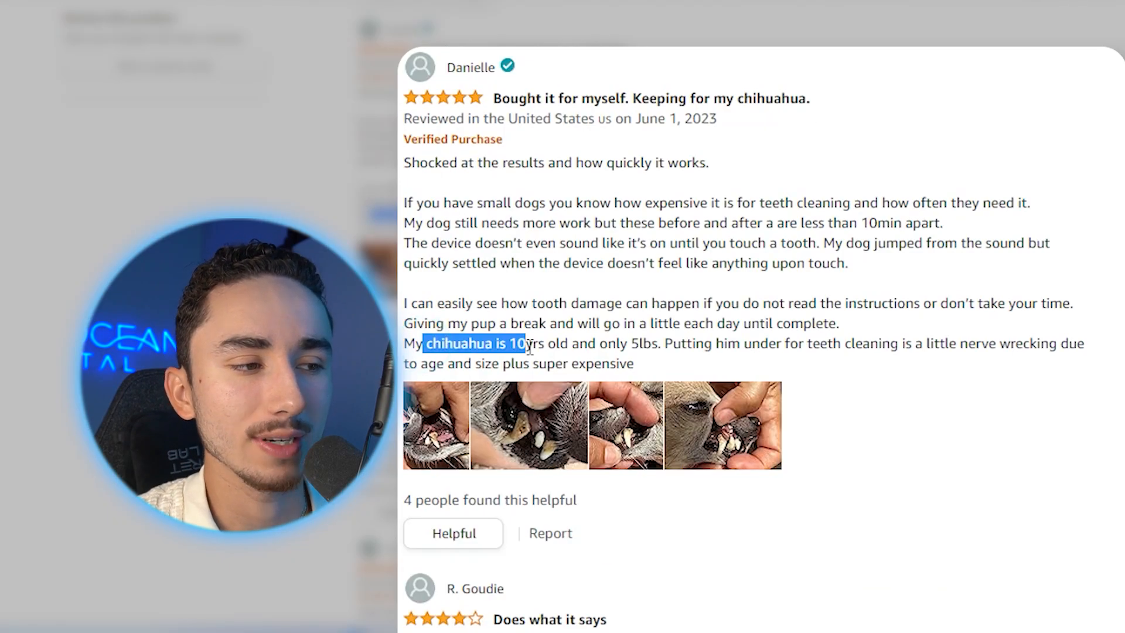
# Step: Scroll the reviews down to the one titled 'Why did i wait so long?'
pyautogui.scroll(-3)
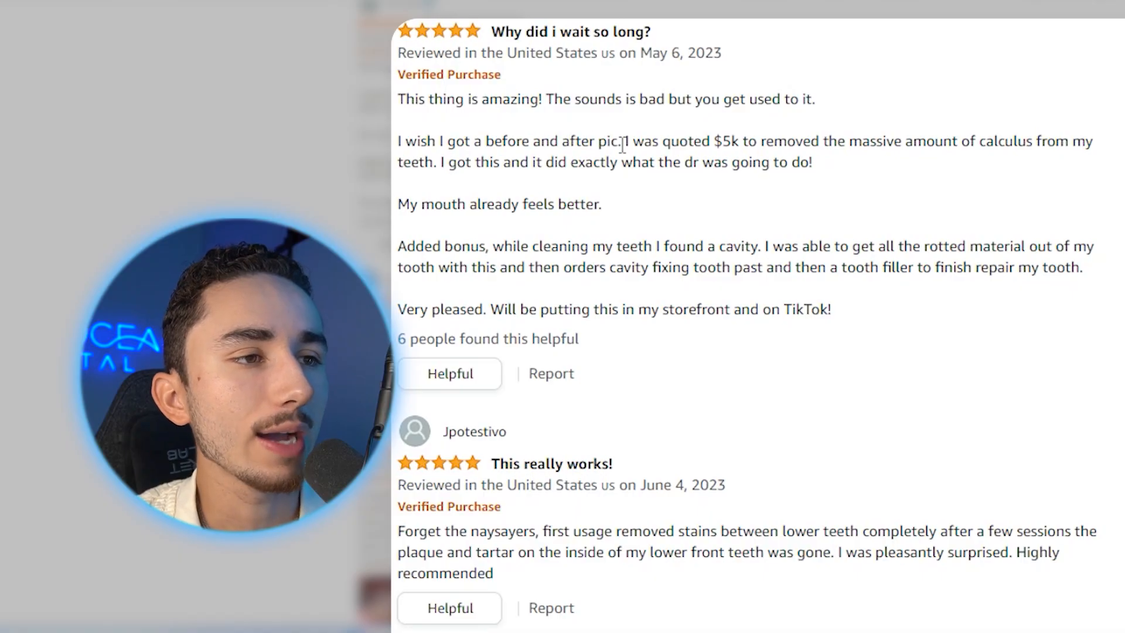
# Step: Highlight the reviewer's $5k dental quote story, then clear the selection
pyautogui.moveTo(687, 140); pyautogui.dragTo(974, 141)
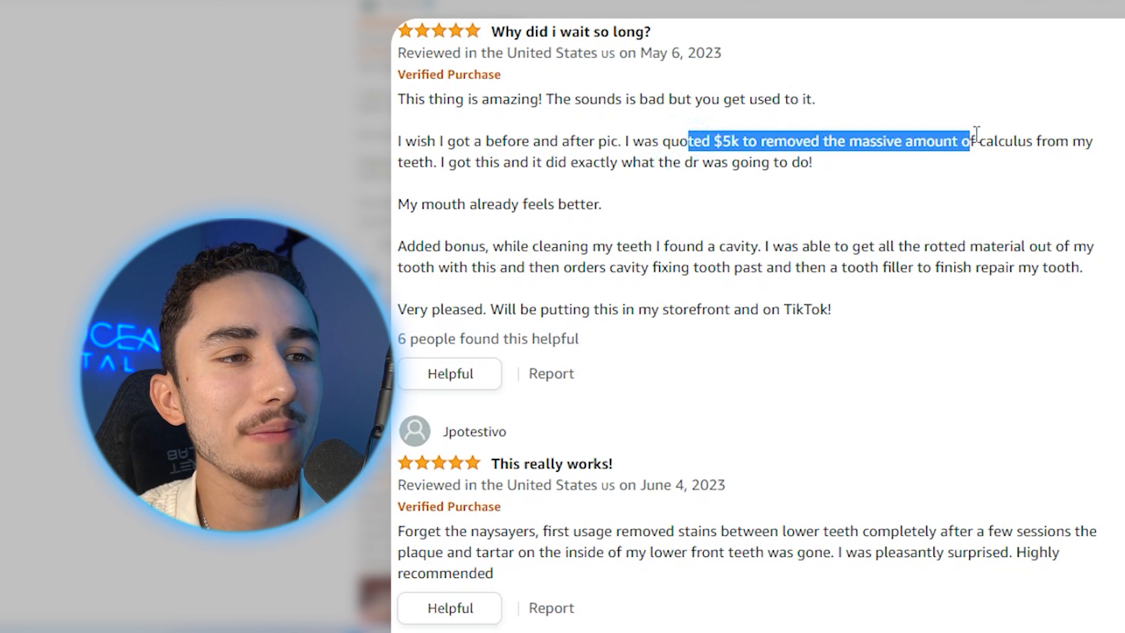
pyautogui.moveTo(974, 140); pyautogui.dragTo(811, 162)
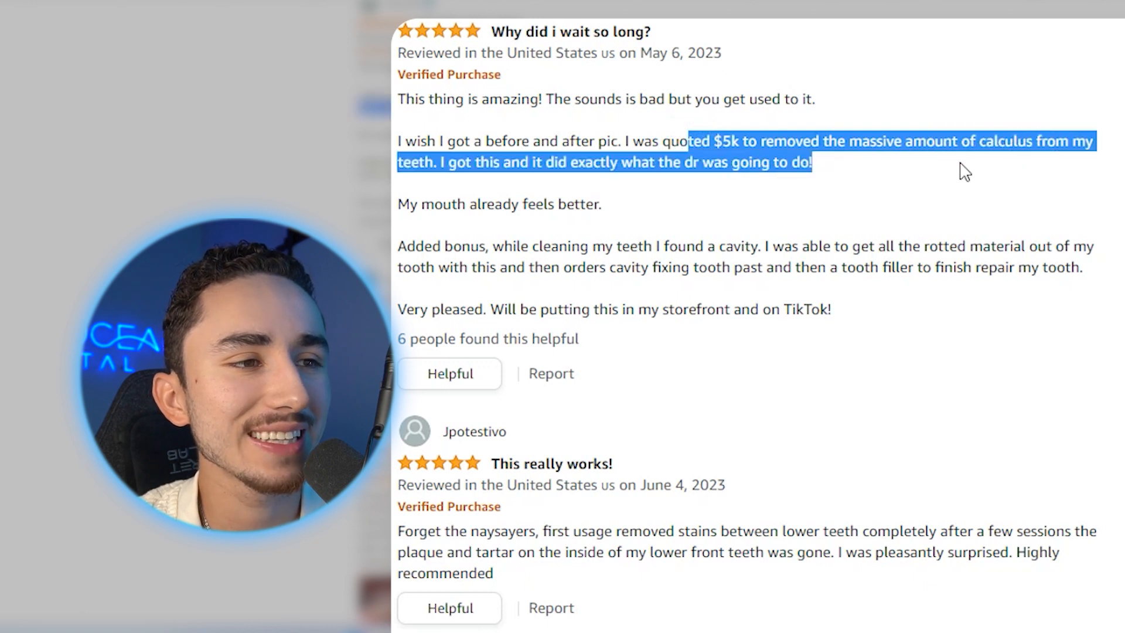
pyautogui.click(588, 169)
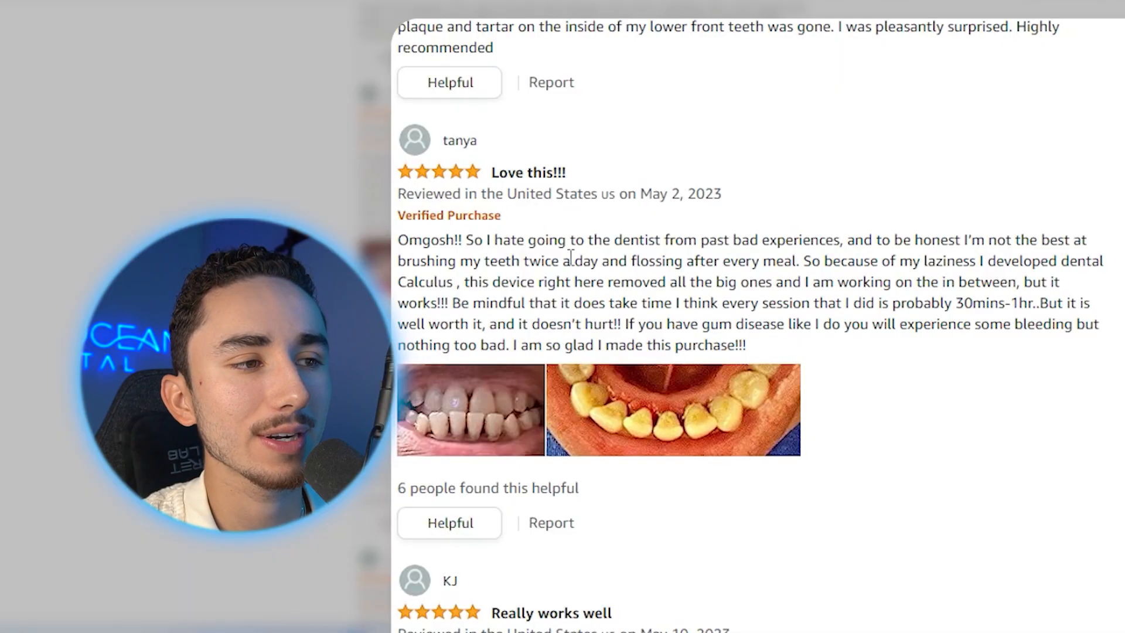
# Step: Highlight the sentence about hating going to the dentist and scroll further
pyautogui.moveTo(464, 241); pyautogui.dragTo(906, 240)
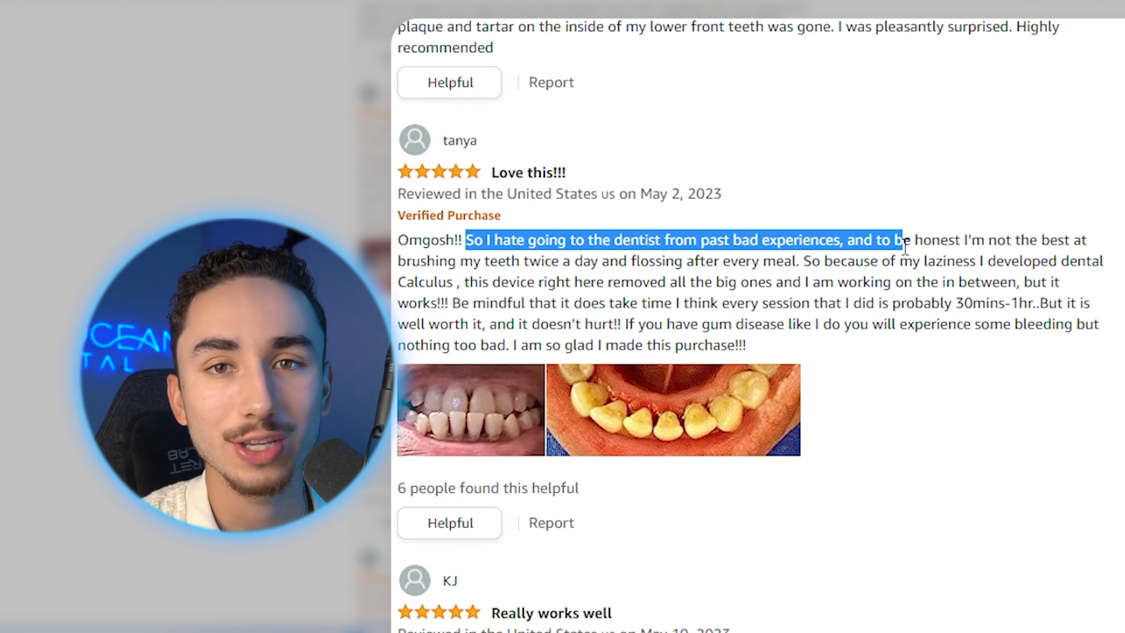
pyautogui.scroll(-3)
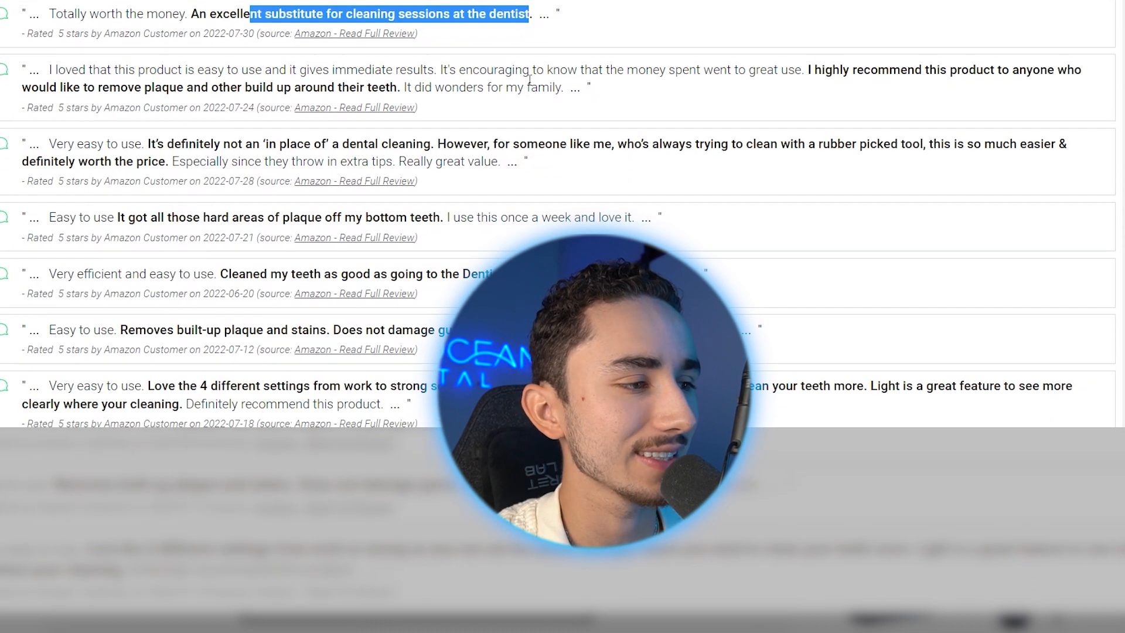
# Step: Browse The Review Index snippets, selecting passages in two review comments
pyautogui.scroll(-3)
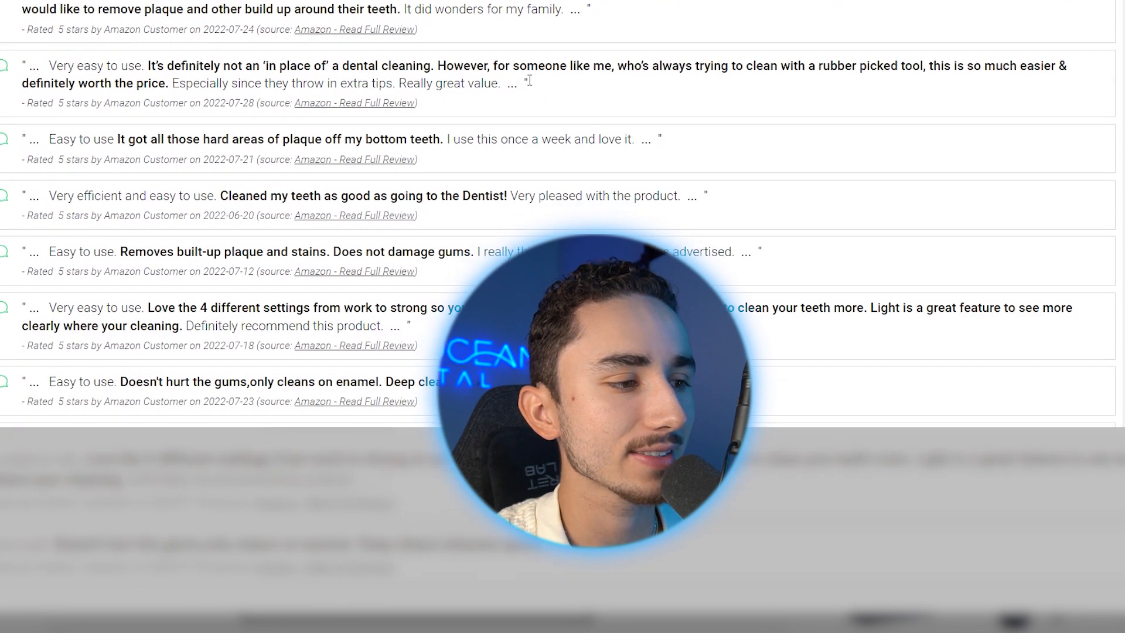
pyautogui.scroll(-3)
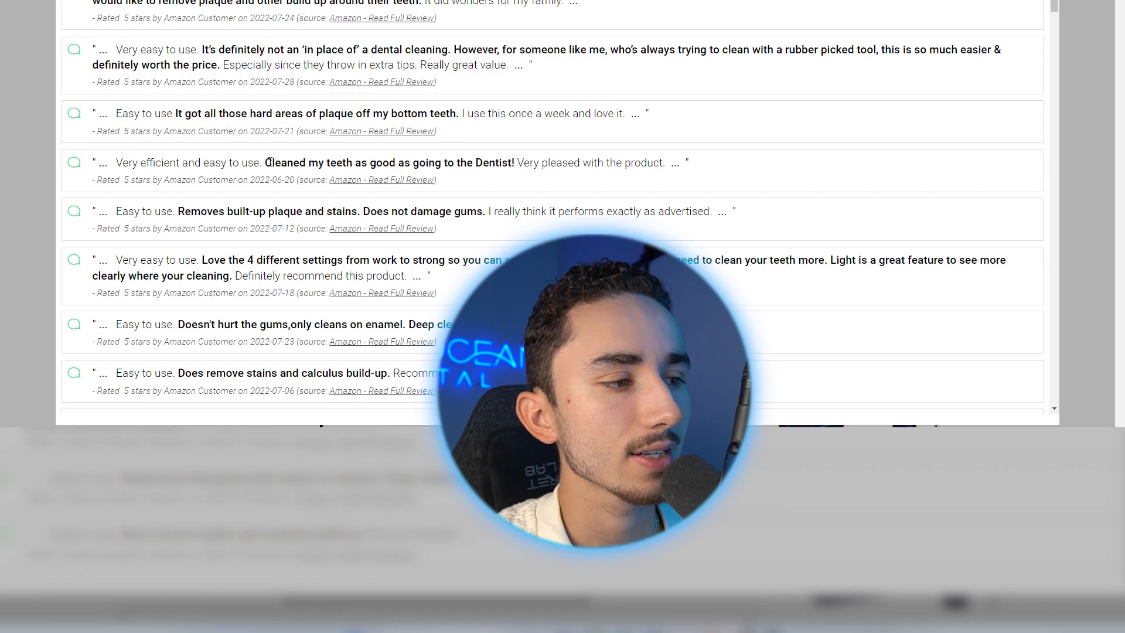
pyautogui.moveTo(269, 162); pyautogui.dragTo(511, 163)
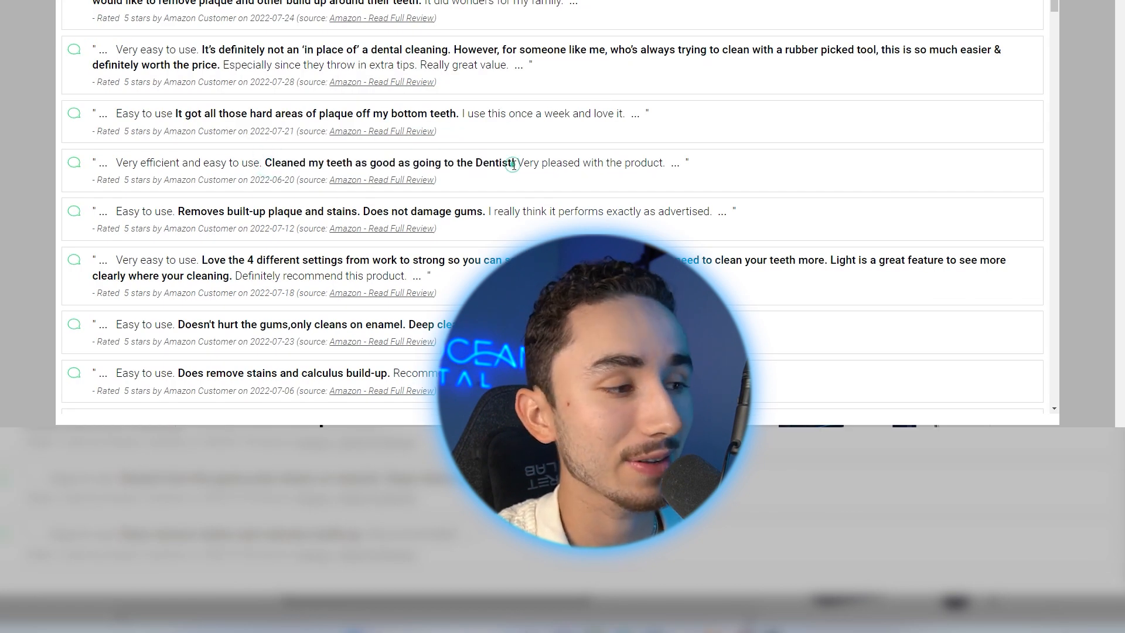
pyautogui.scroll(-3)
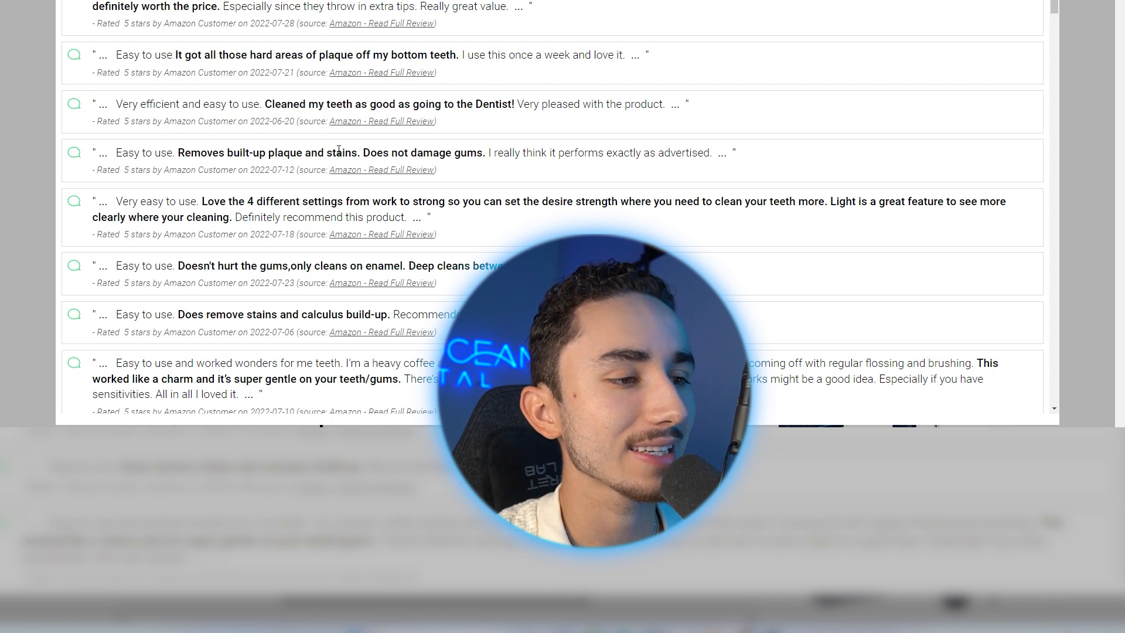
pyautogui.moveTo(362, 153); pyautogui.dragTo(495, 153)
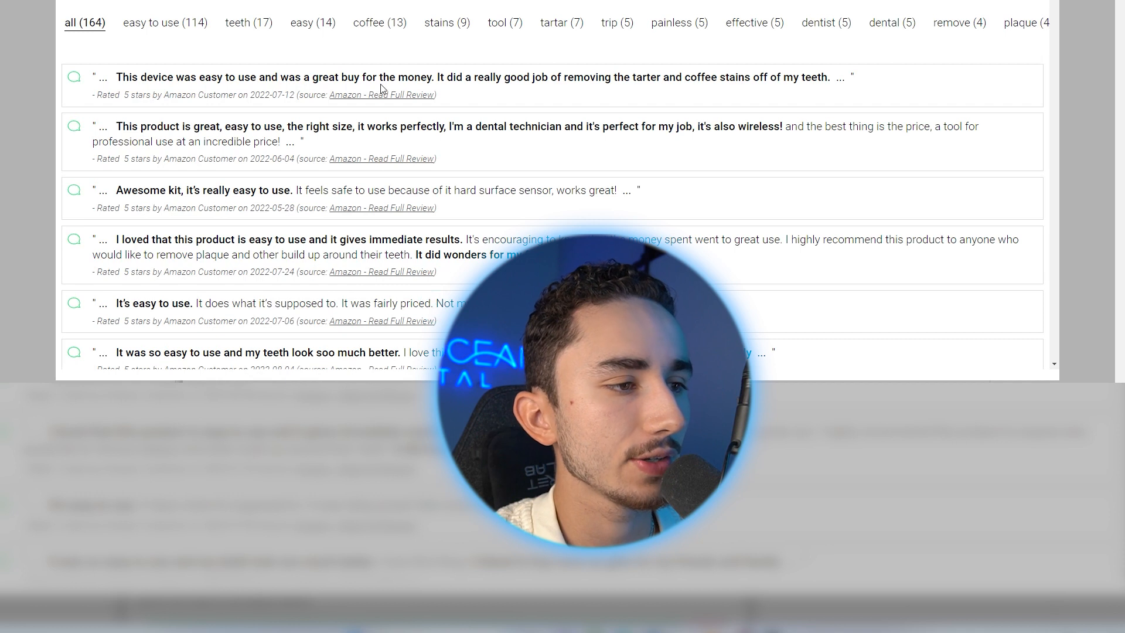
pyautogui.moveTo(259, 115)
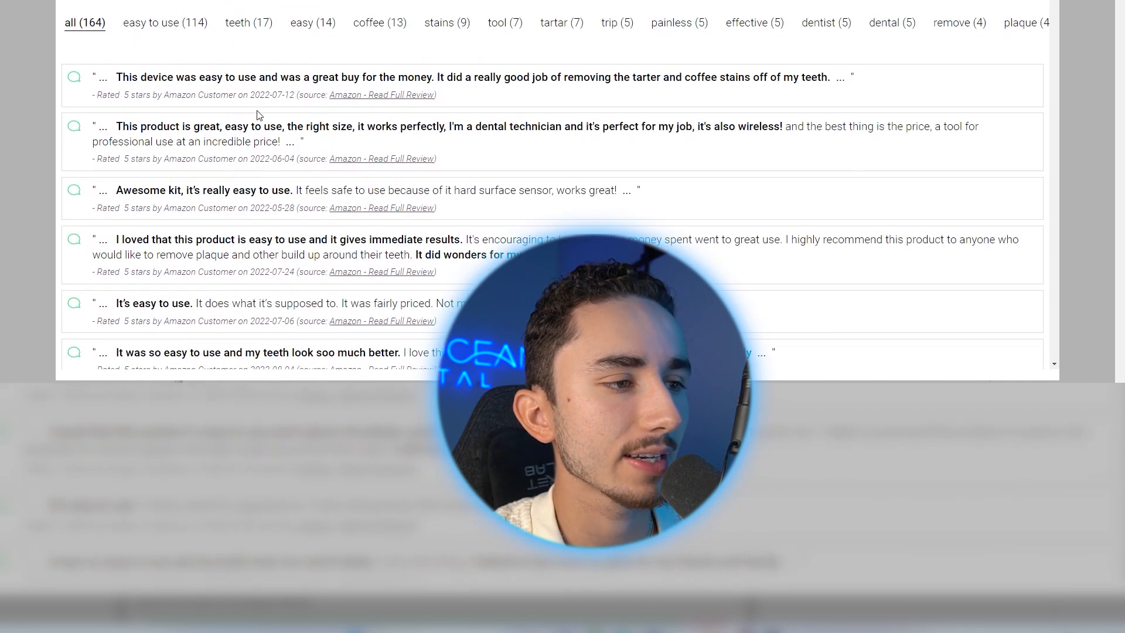
# Step: Scroll the Shopify product page to the 'Think your toothbrush does the job?' description
pyautogui.scroll(-3)
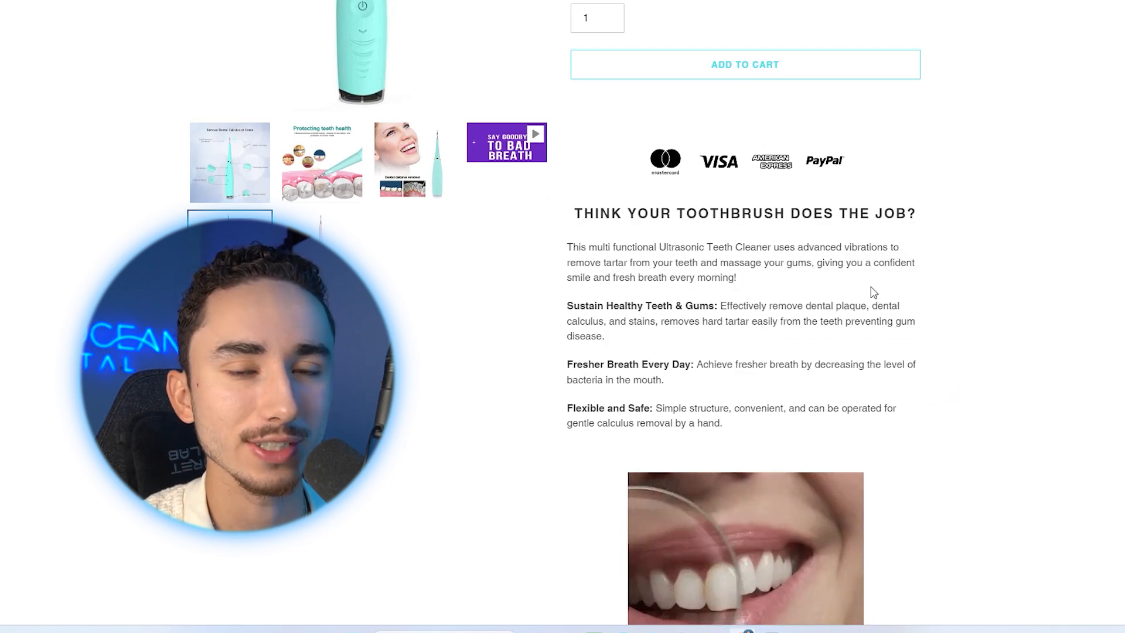
# Step: Highlight 'giving you a confident smile and fresh breath every morning' and scroll to 'Why do I need this?'
pyautogui.scroll(-3)
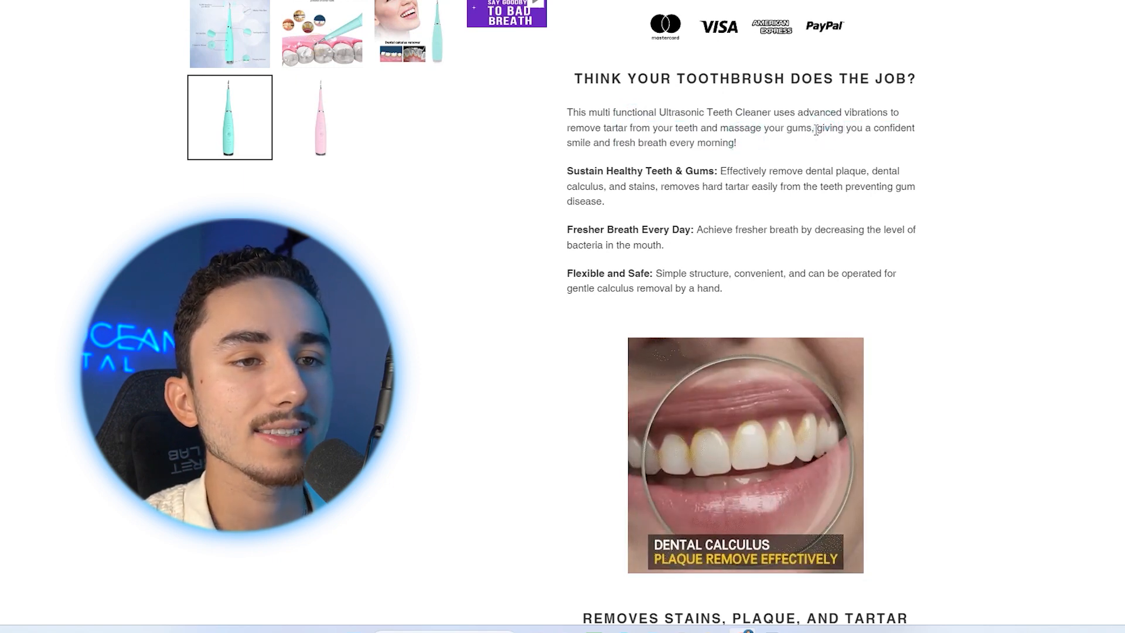
pyautogui.moveTo(815, 127); pyautogui.dragTo(732, 141)
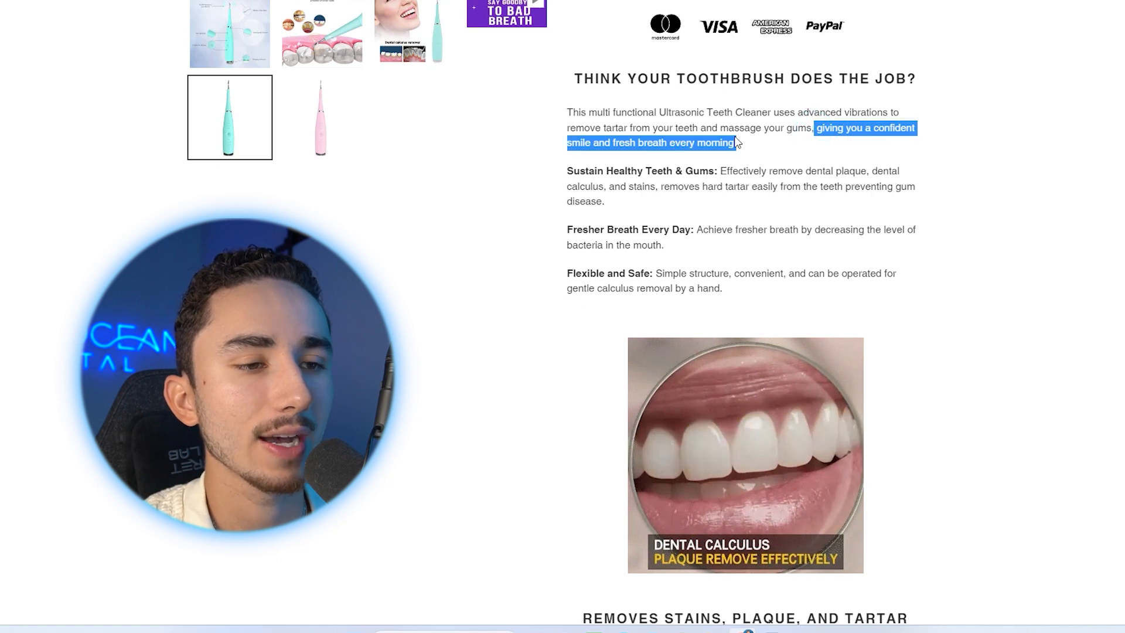
pyautogui.scroll(-3)
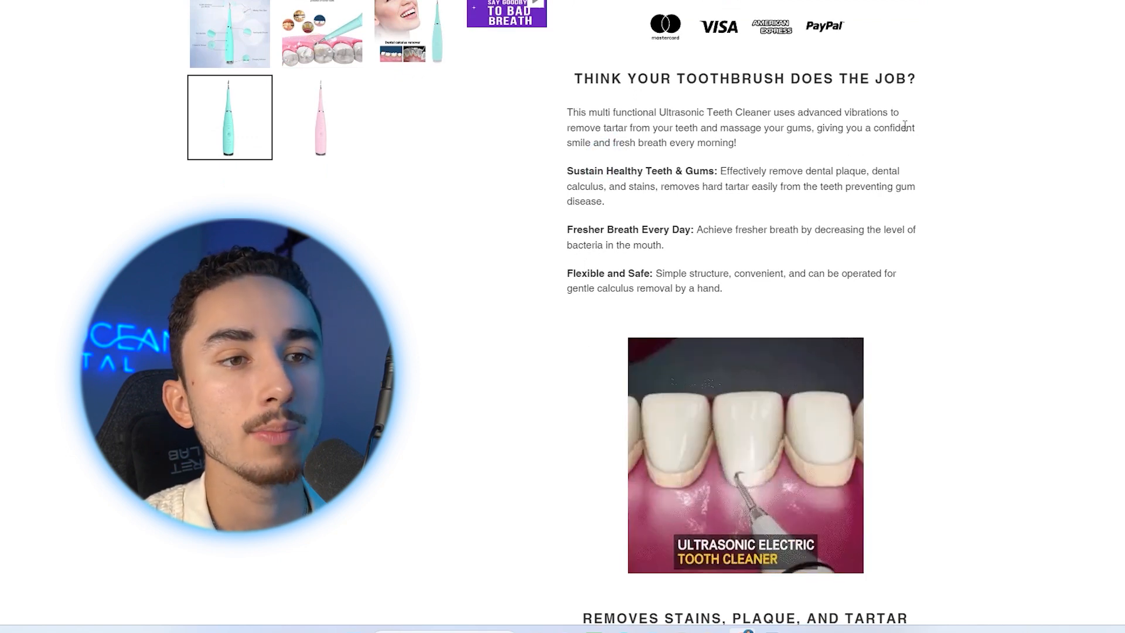
pyautogui.scroll(-3)
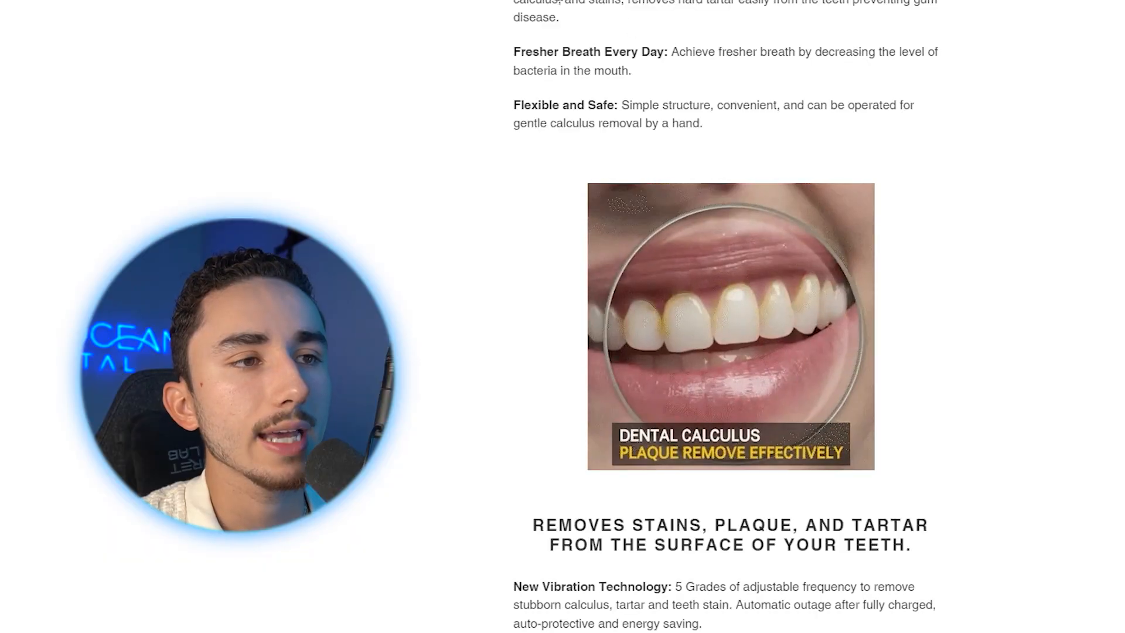
pyautogui.scroll(-3)
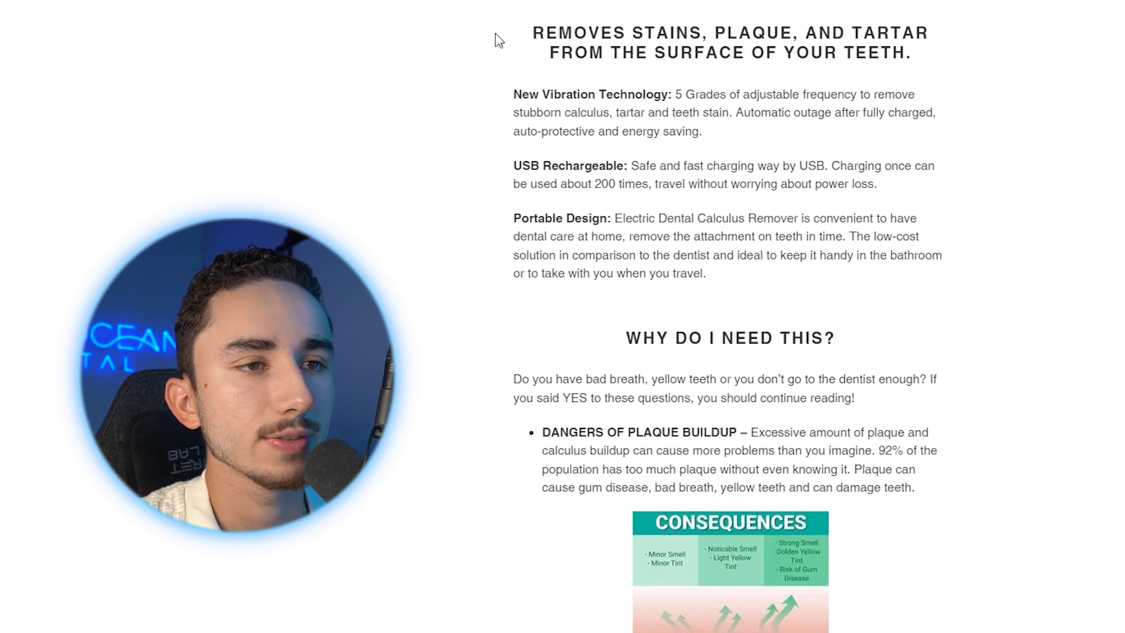
pyautogui.scroll(-3)
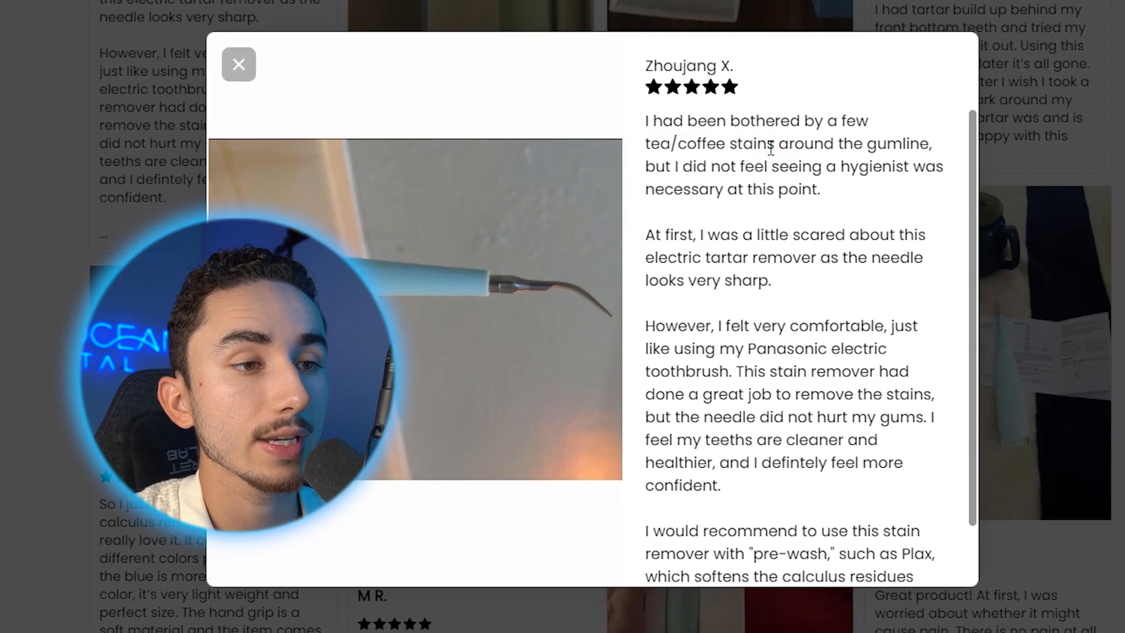
# Step: Highlight 'tea/coffee stains' in the customer photo review and read through its text
pyautogui.moveTo(642, 144); pyautogui.dragTo(746, 143)
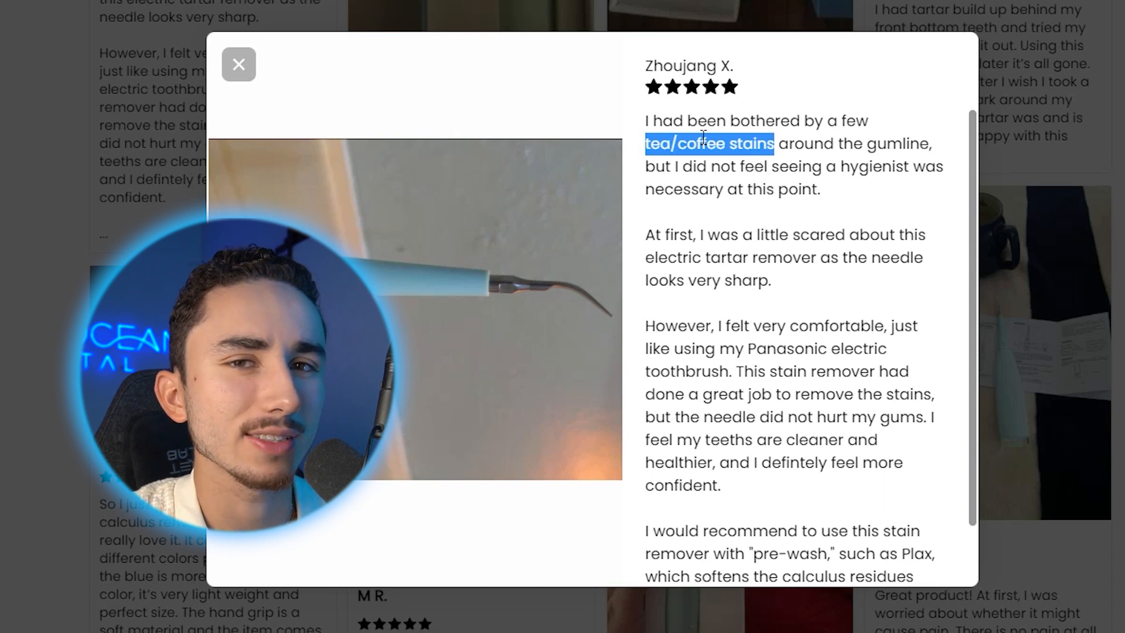
pyautogui.scroll(-3)
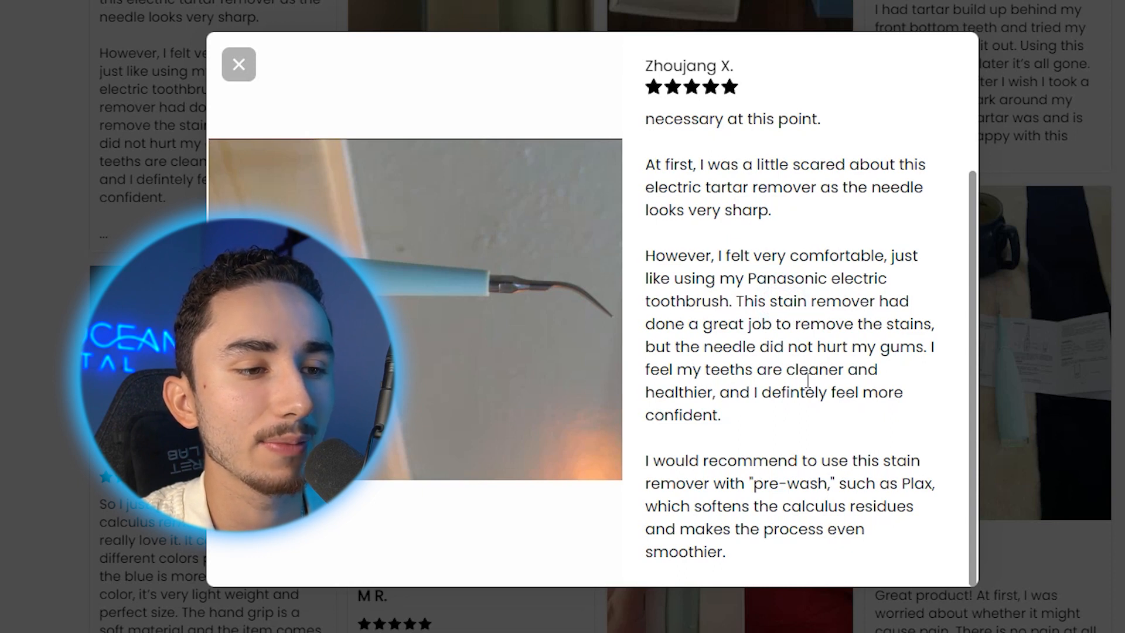
pyautogui.moveTo(795, 426)
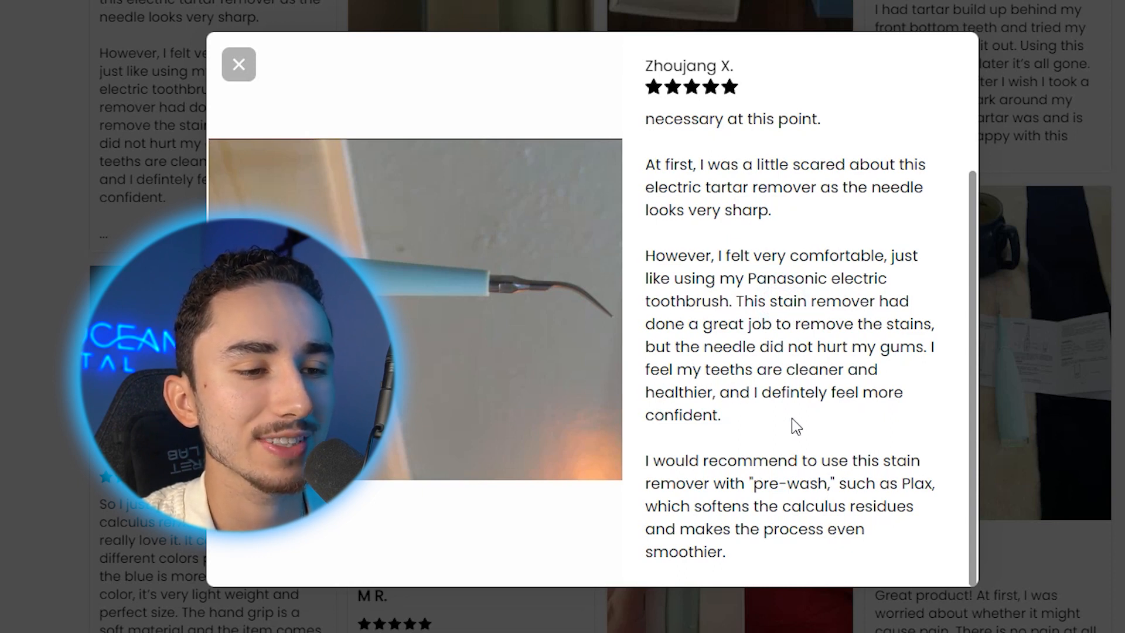
# Step: Close the enlarged review popup and scroll through the review grid
pyautogui.click(239, 64)
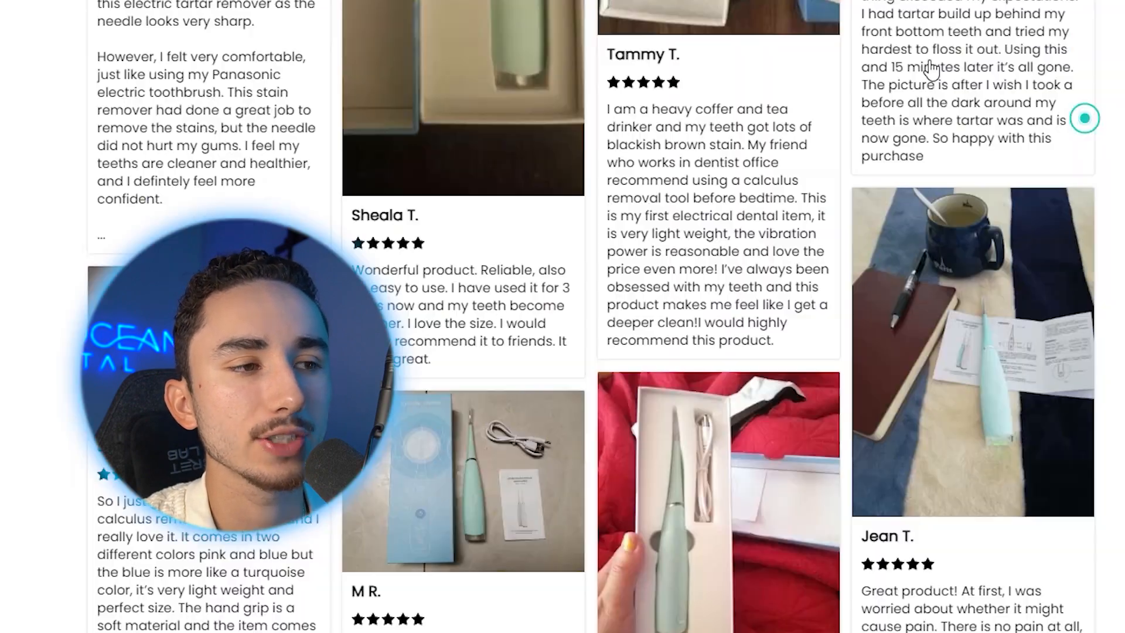
pyautogui.scroll(-3)
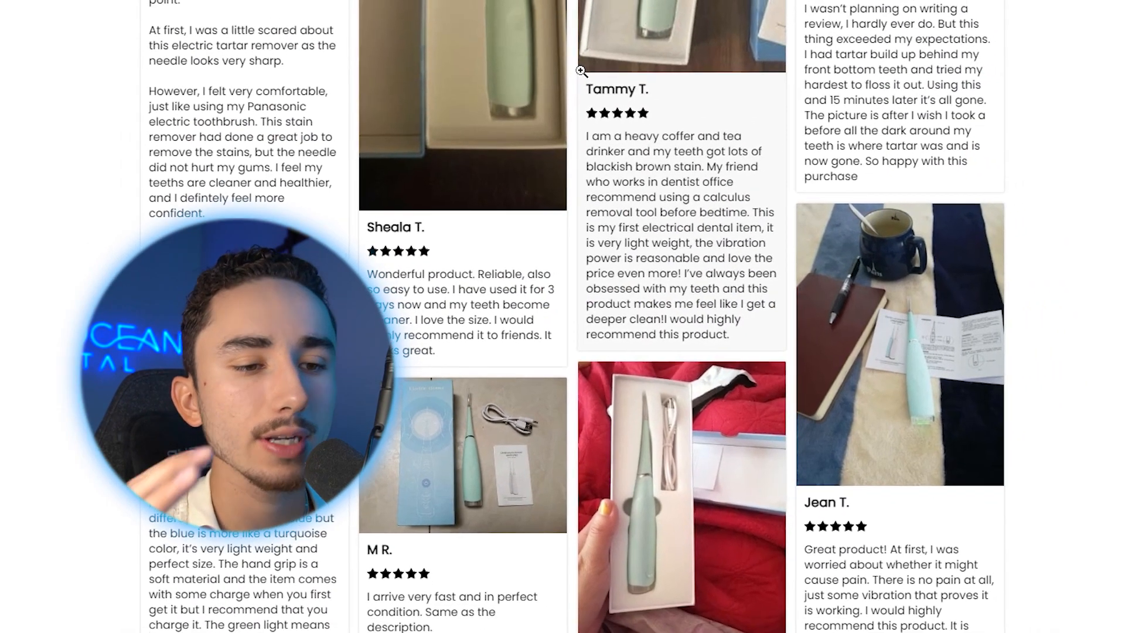
pyautogui.scroll(-3)
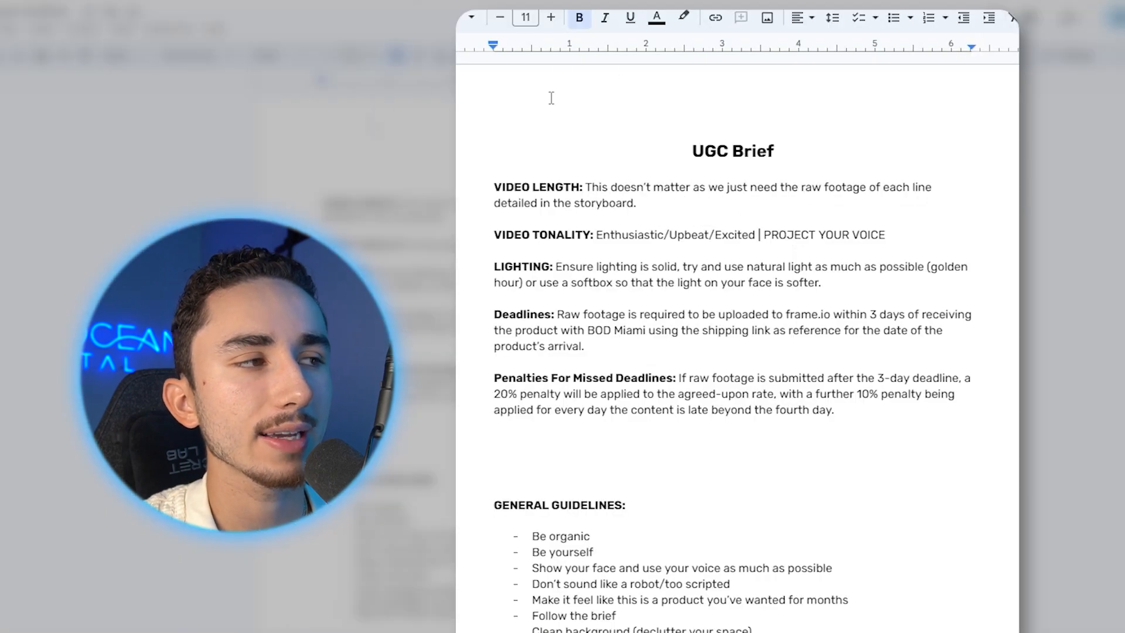
# Step: Scroll to section 1 Creative Angle and type 'Prob' after the heading
pyautogui.scroll(-3)
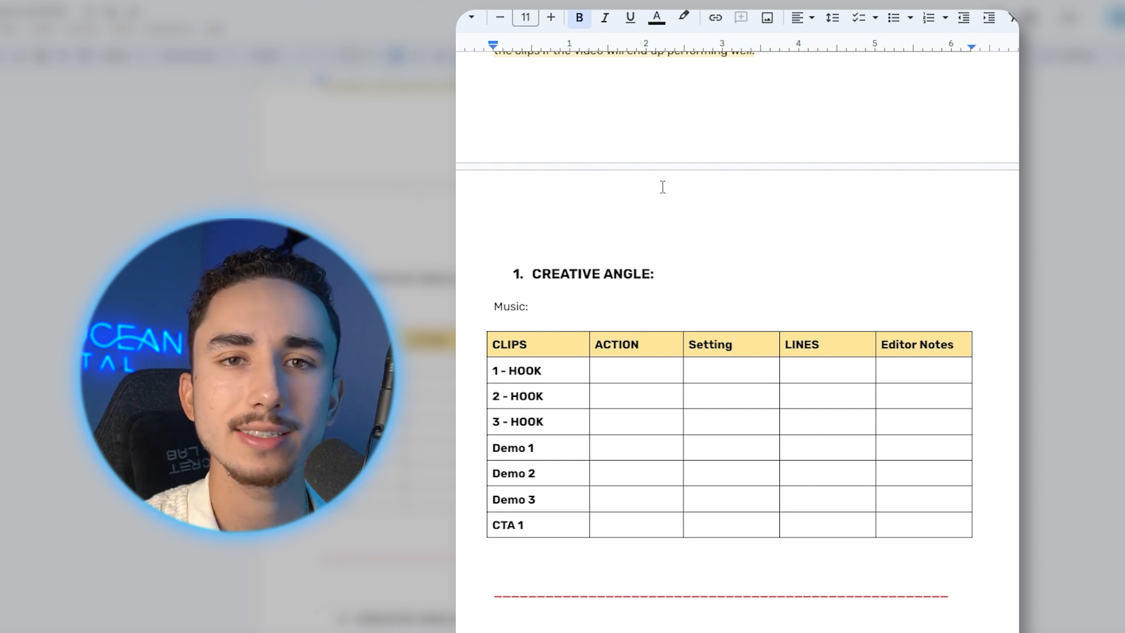
pyautogui.write('Prob')
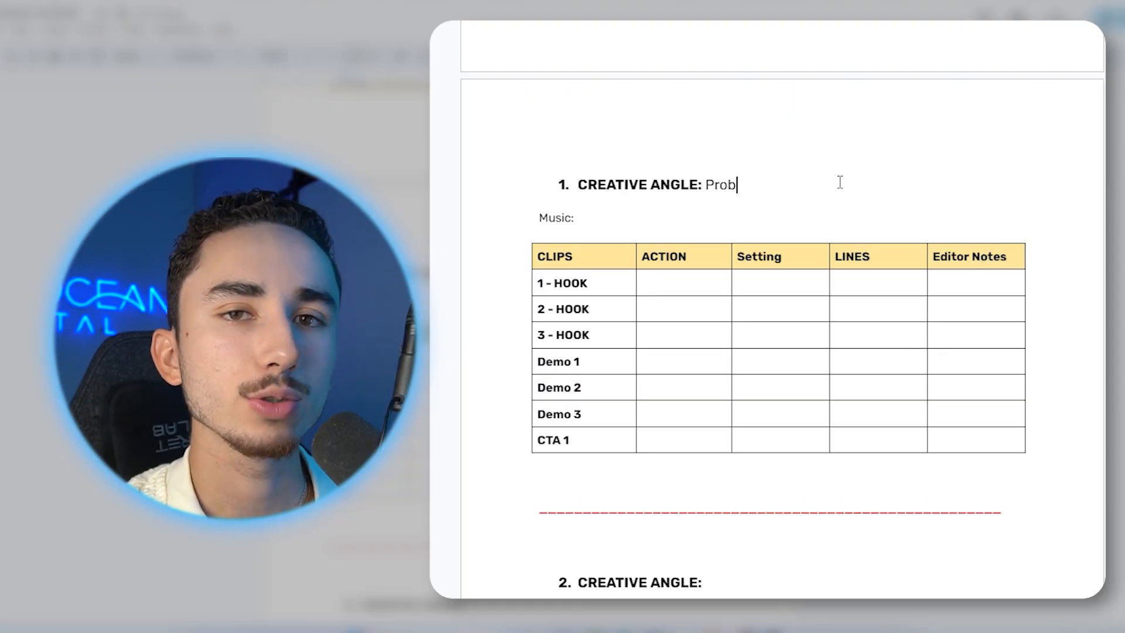
# Step: Complete the CREATIVE ANGLE as 'Problem solution ad' and move into the storyboard table
pyautogui.write('lem solution ad')
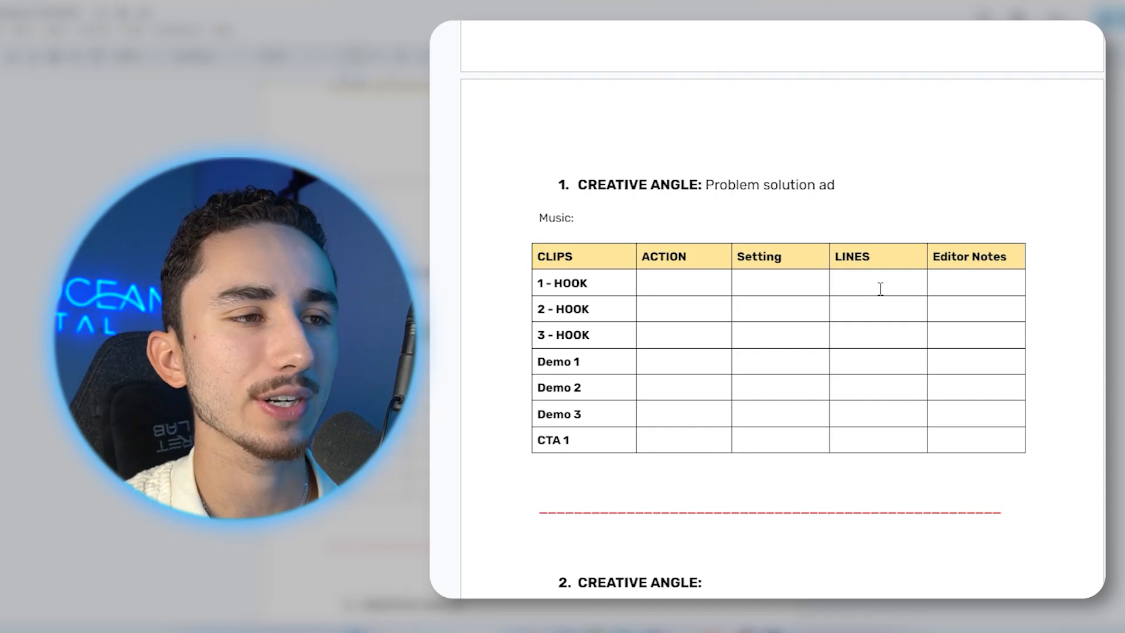
pyautogui.click(681, 282)
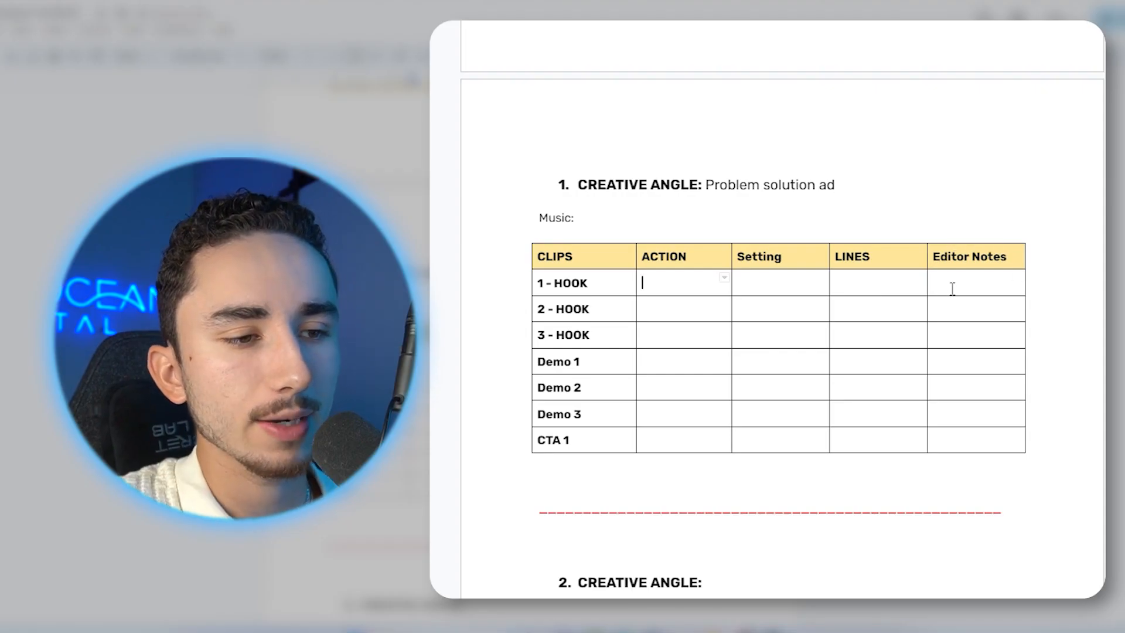
# Step: Type 'Use B Roll Clip Of Mouth that is covered in plaque build up' in 1 - HOOK's editor notes
pyautogui.write('Use B')
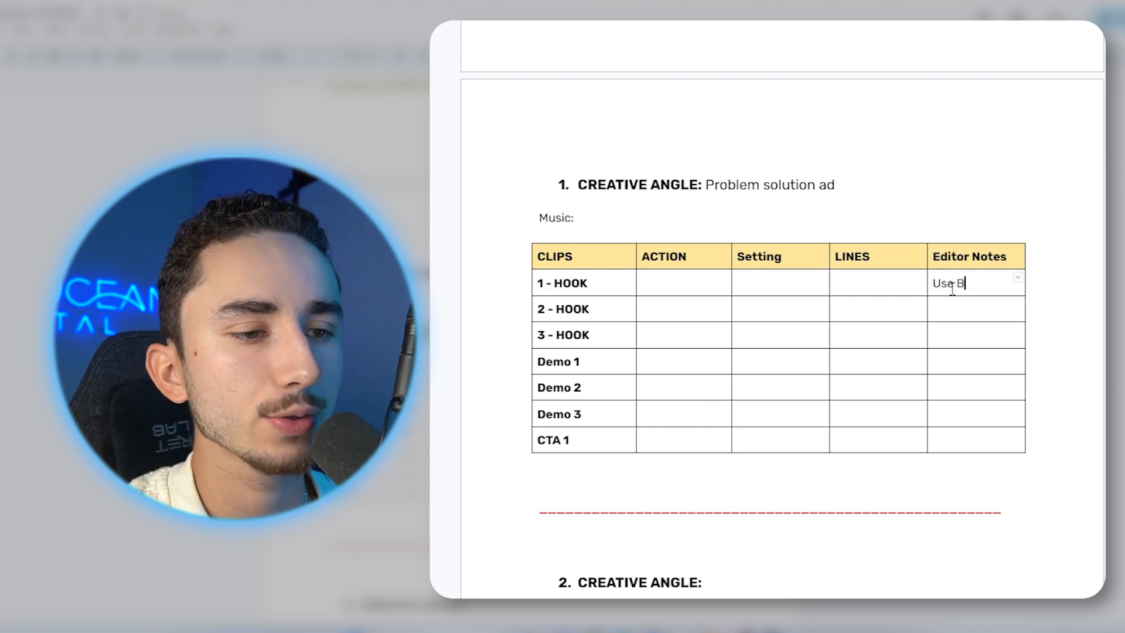
pyautogui.write('Roll Clip')
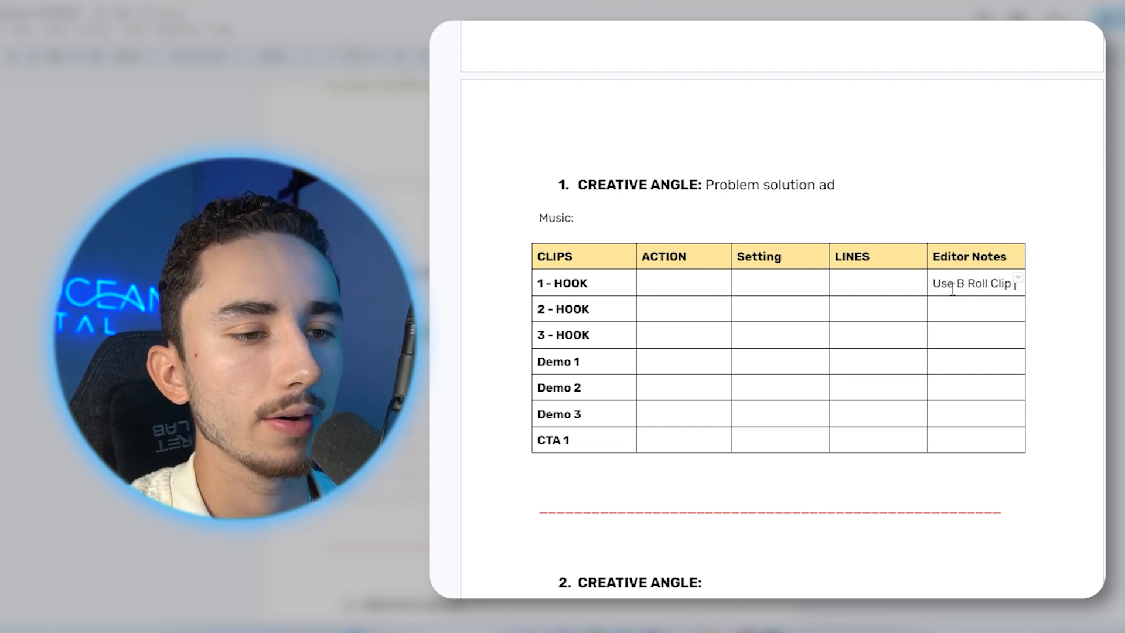
pyautogui.write('Of Mouth that is covered in plaque')
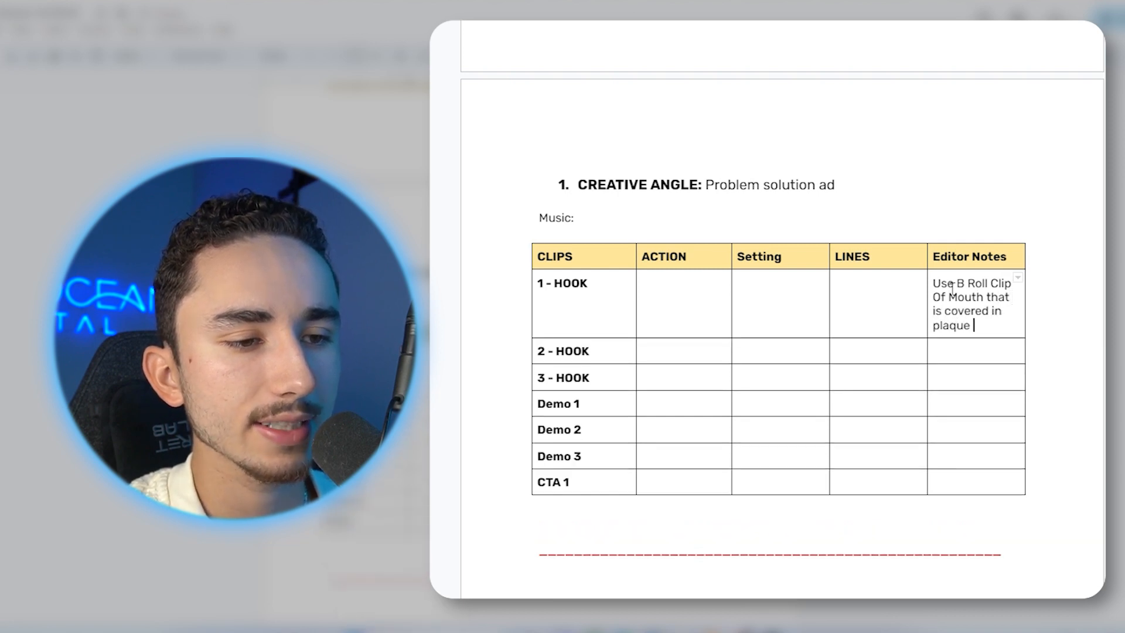
pyautogui.write('build up')
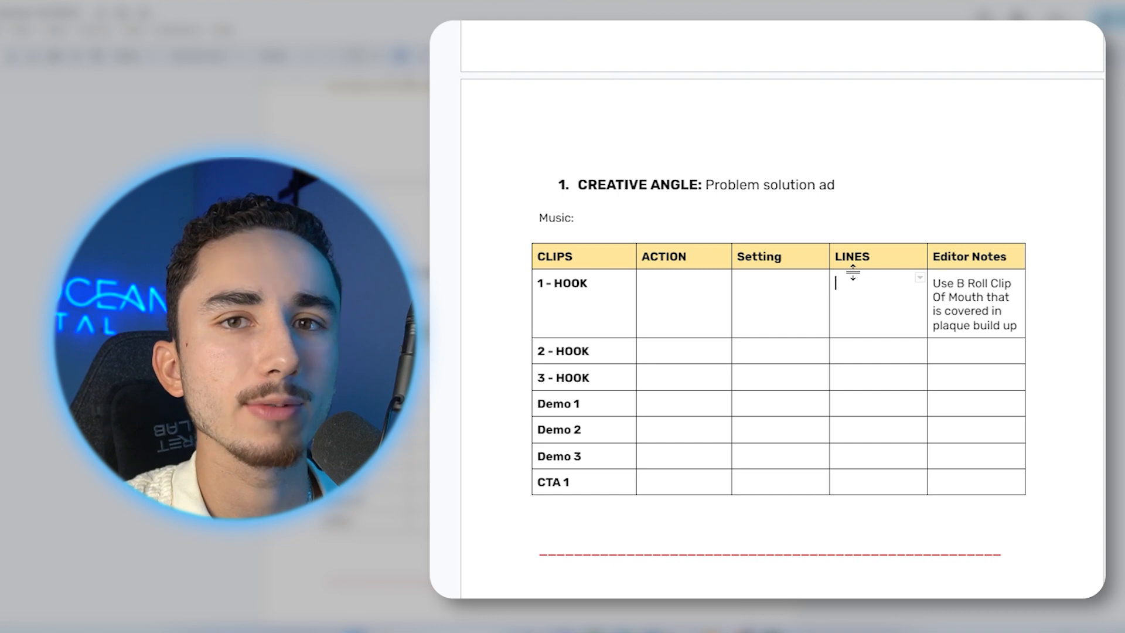
pyautogui.moveTo(993, 131)
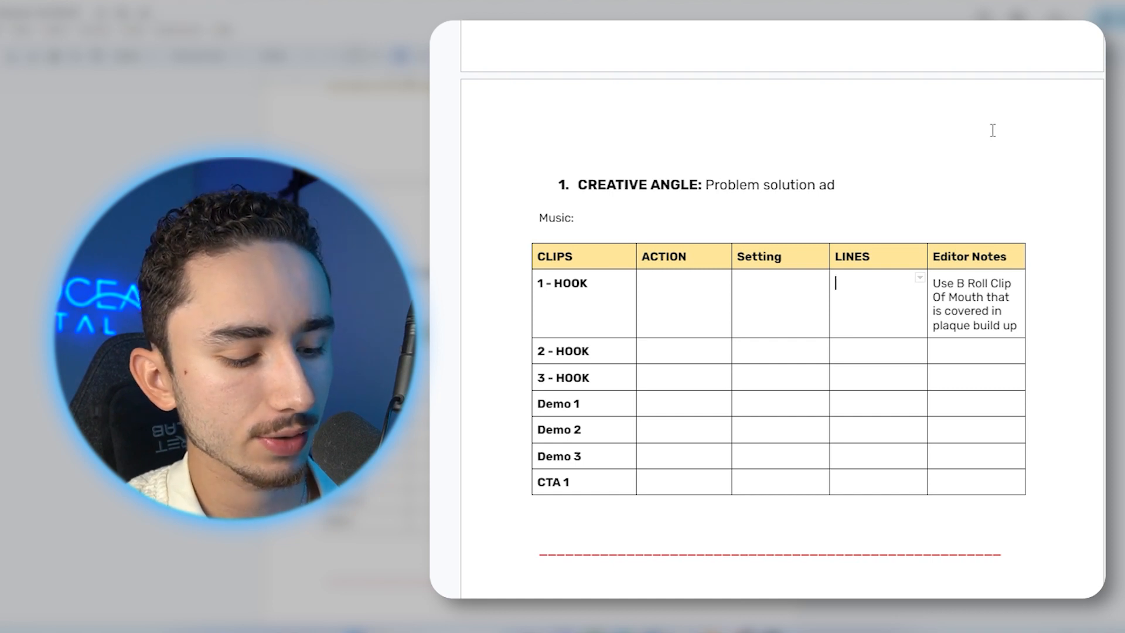
# Step: Type the 1 - HOOK line 'I hate going to the dentist but I noticed…' about plaque
pyautogui.write('I hate going')
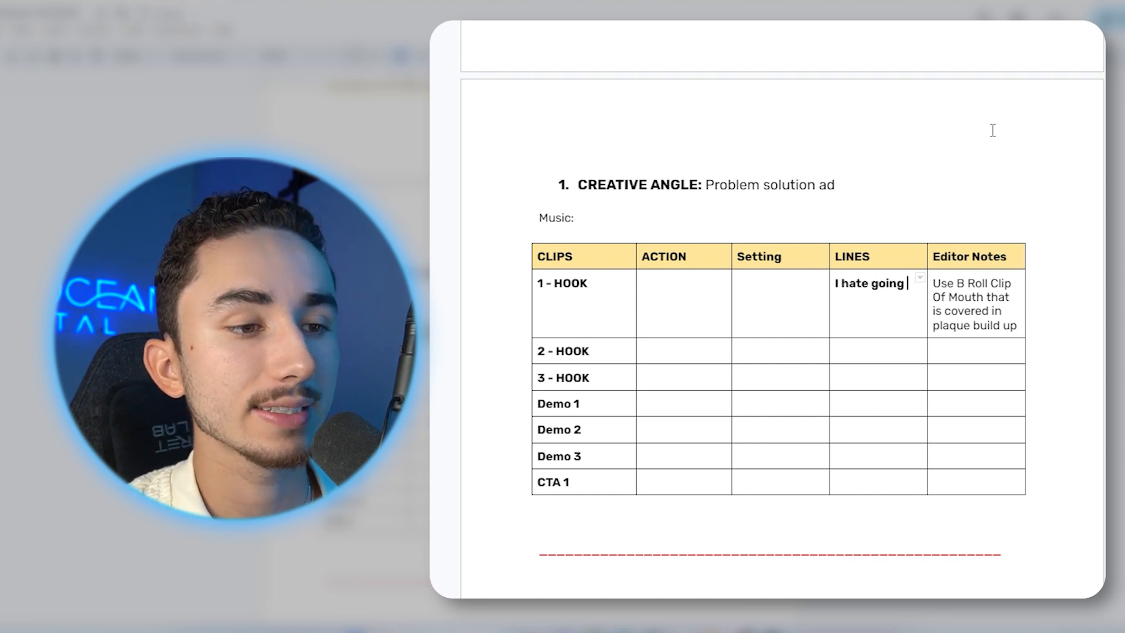
pyautogui.write('to the dentist but I noticed')
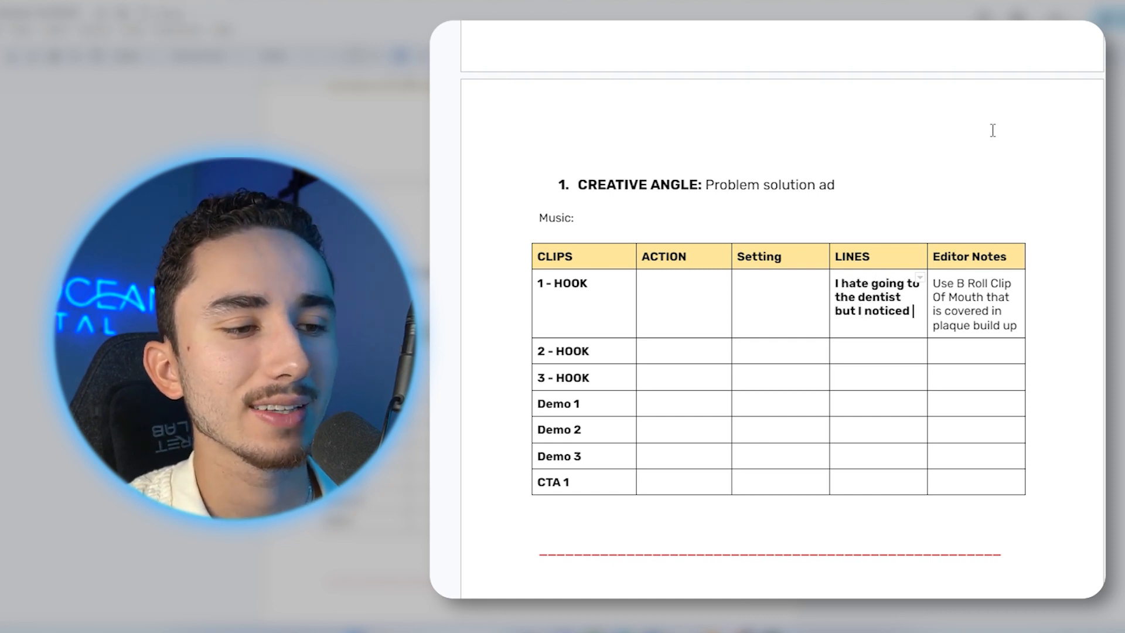
pyautogui.write('my teeth')
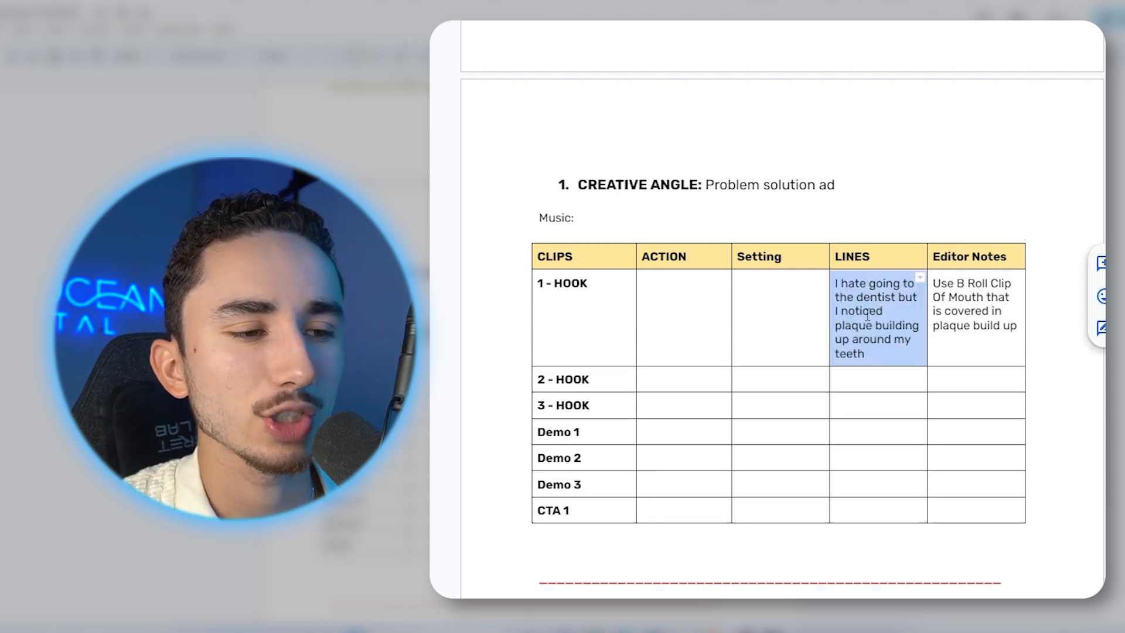
pyautogui.scroll(-3)
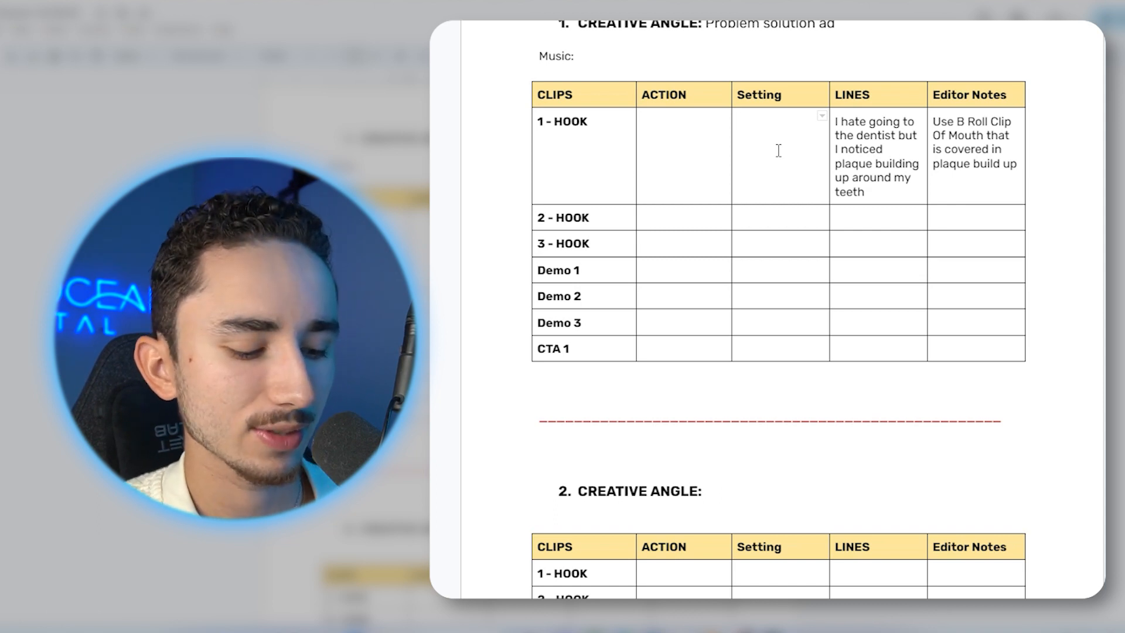
# Step: Enter 'Bedroom' as 1 - HOOK's setting and 'Sitting in front of camera saying line selfie style.'
pyautogui.write('Sittin')
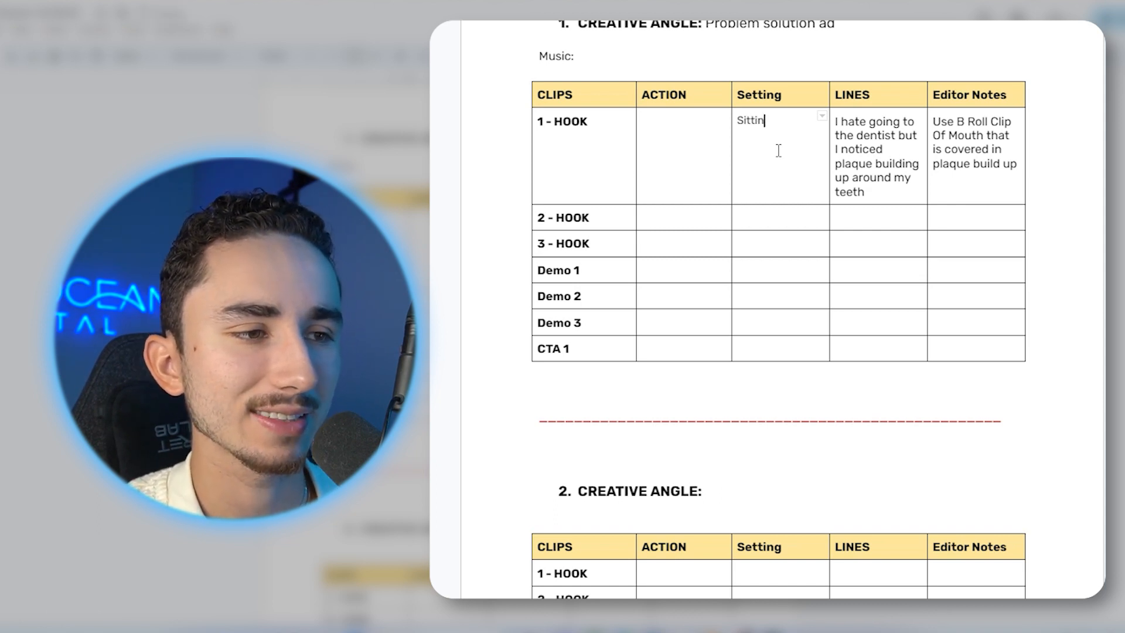
pyautogui.write('Bedroom')
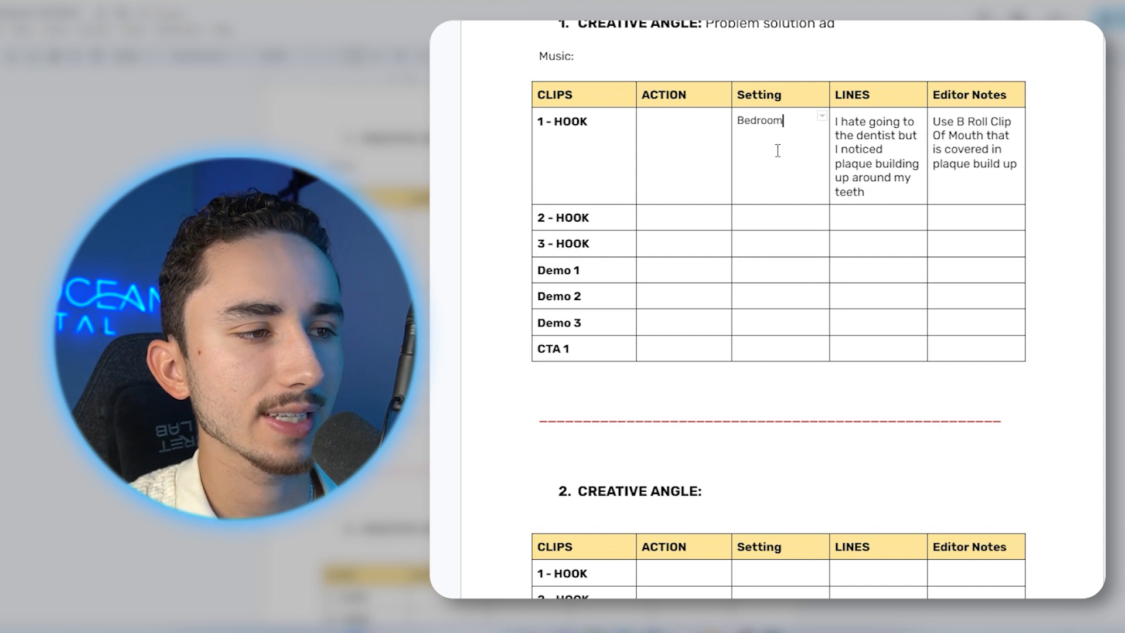
pyautogui.write('Sitting in')
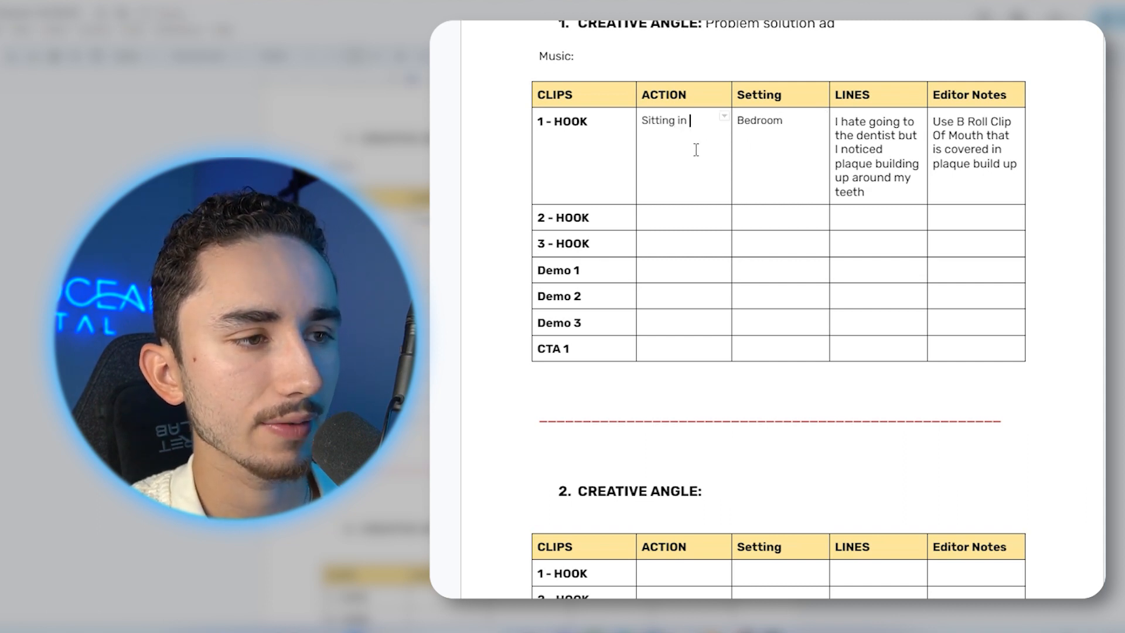
pyautogui.write('front of camera sa')
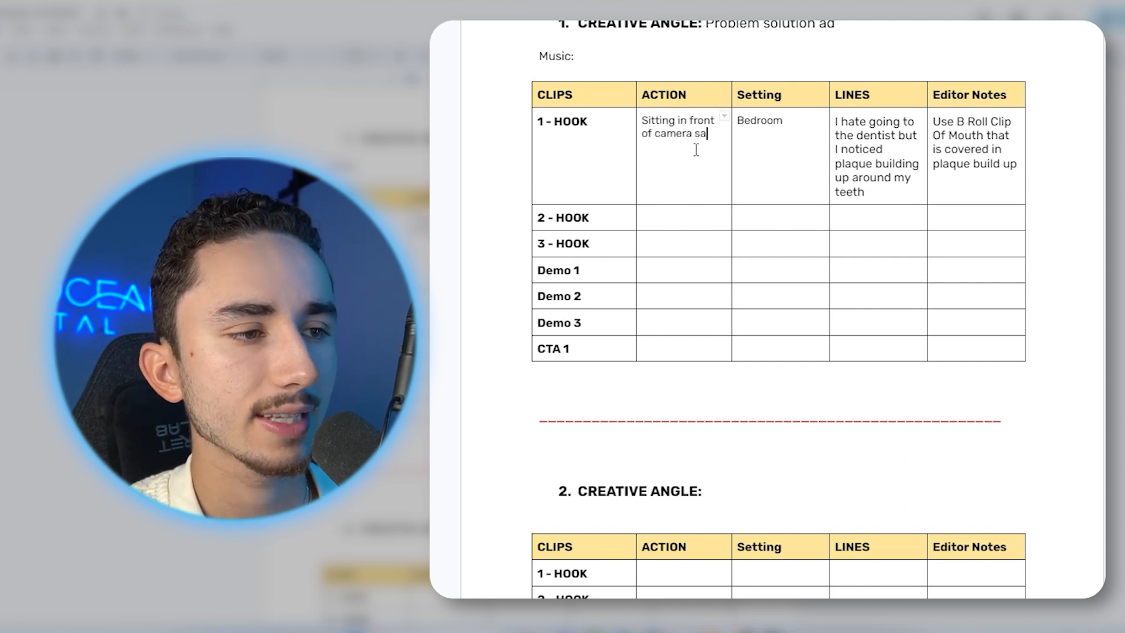
pyautogui.write('ying line sel')
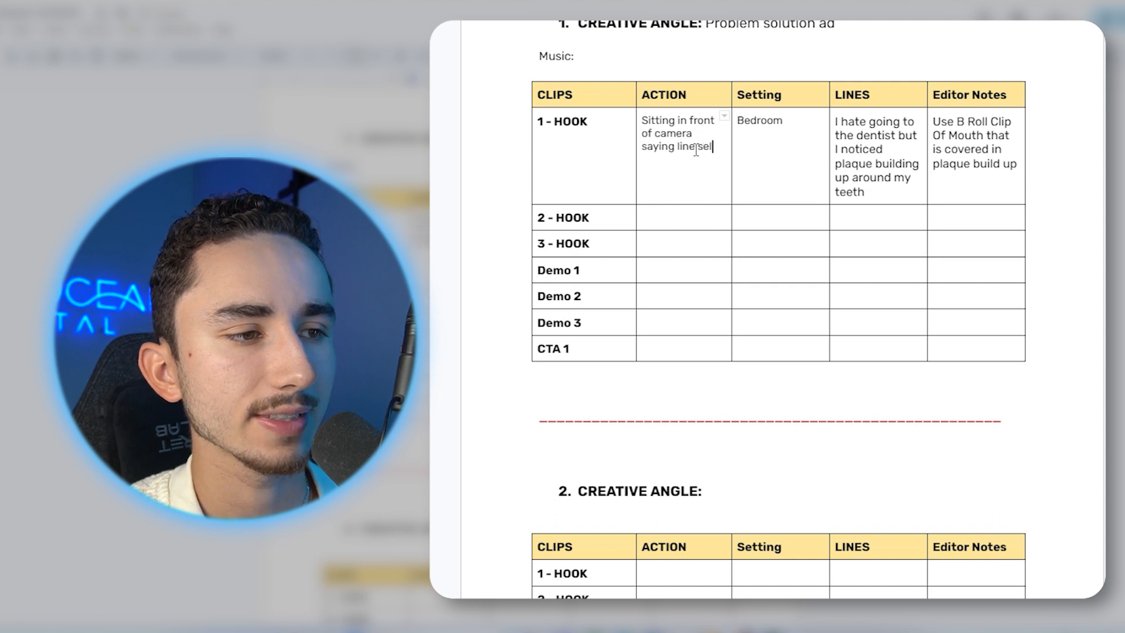
pyautogui.write('style.')
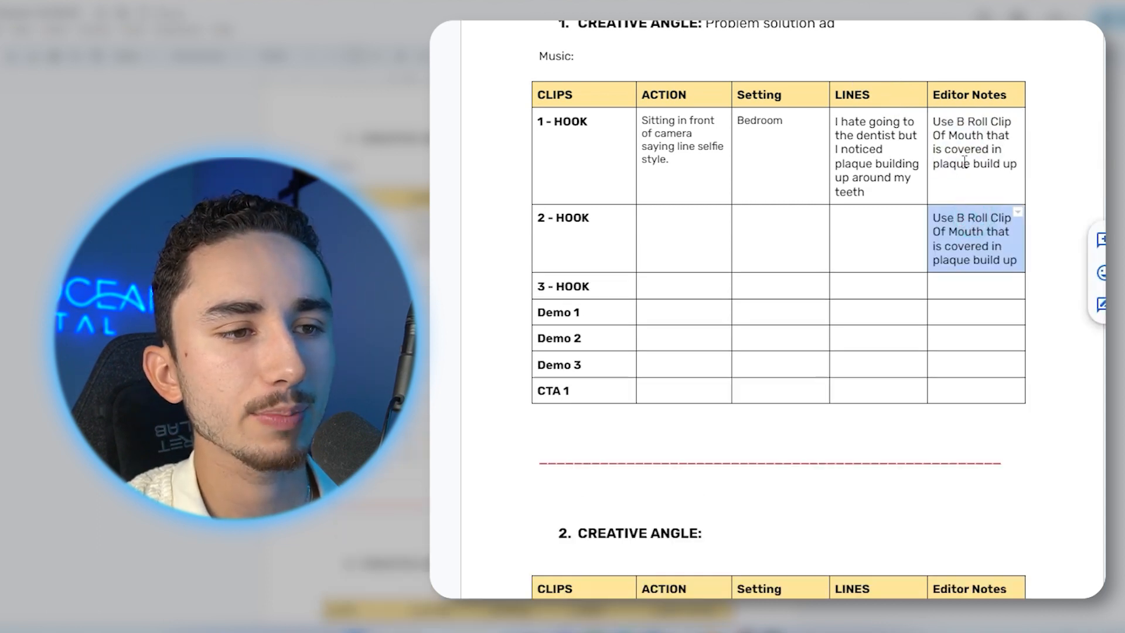
pyautogui.moveTo(902, 240)
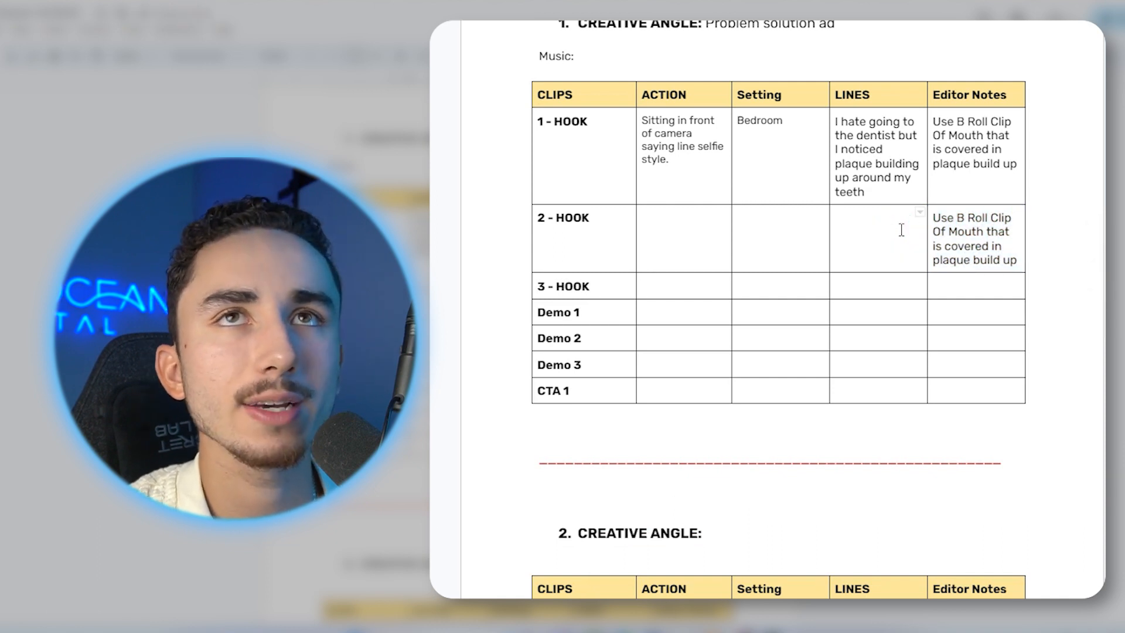
pyautogui.moveTo(685, 137)
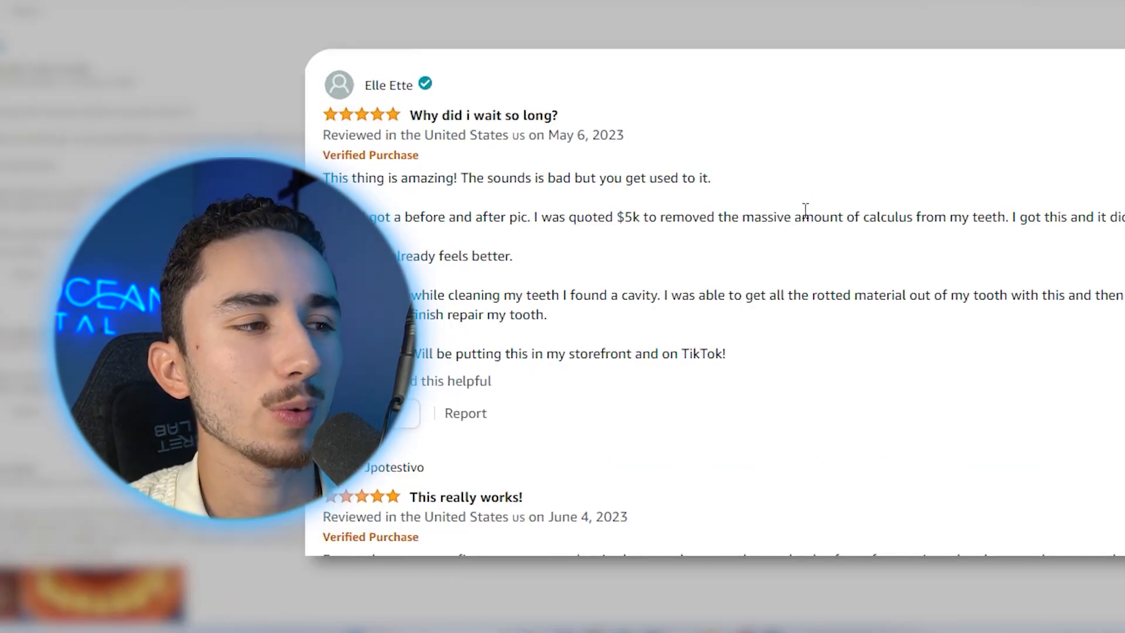
# Step: Select the Amazon review sentence about being quoted $5k to remove calculus
pyautogui.moveTo(537, 217); pyautogui.dragTo(945, 217)
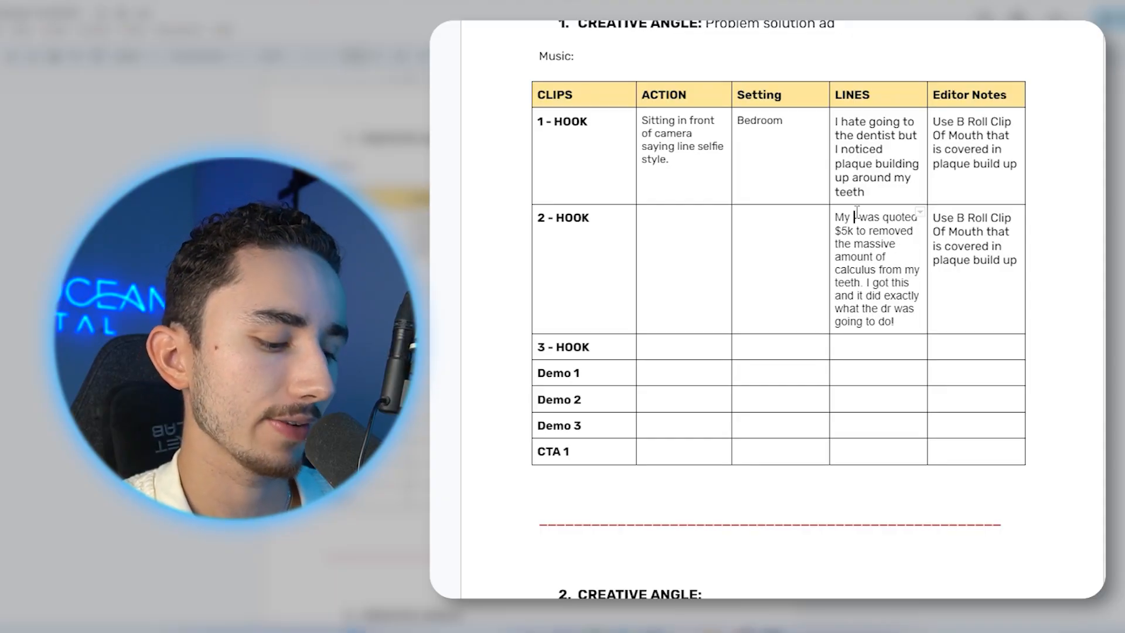
# Step: Reword the 2 - HOOK line to 'My dentist said it would cost me $5k…' and reach the guidelines
pyautogui.write('dentist said')
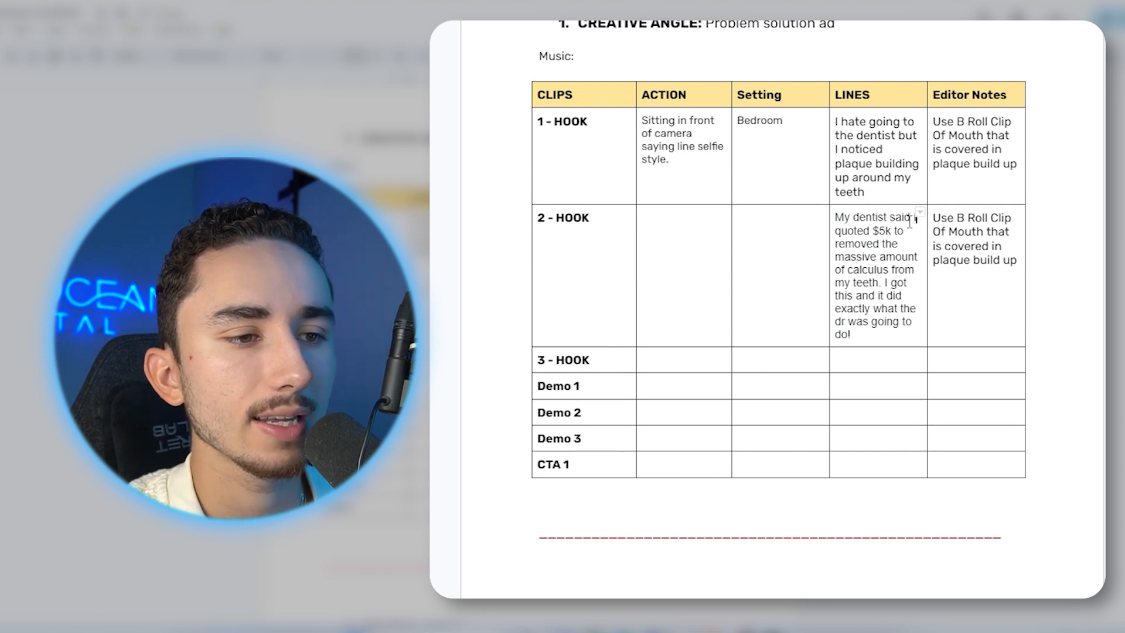
pyautogui.write('would cost me $5k to remove all the calculus from my teeth.')
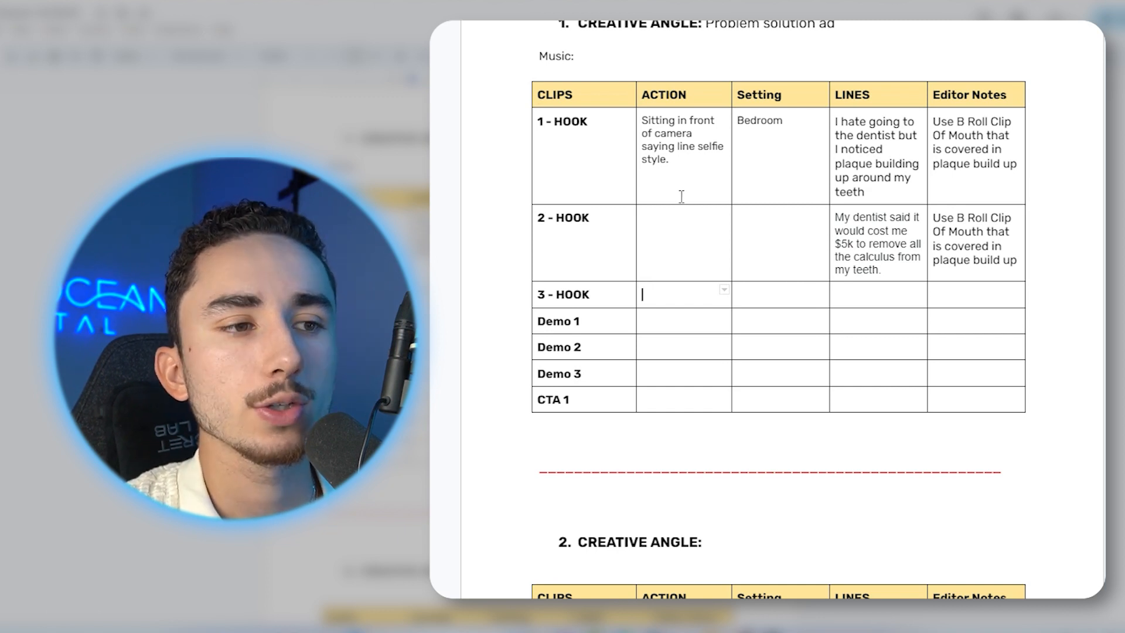
pyautogui.scroll(-3)
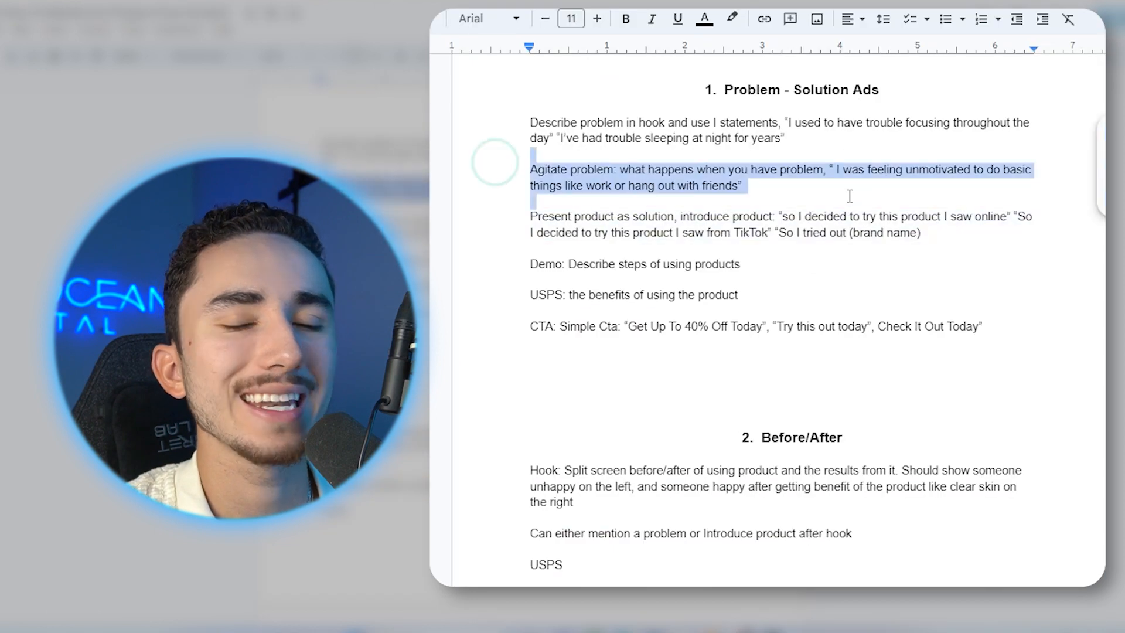
pyautogui.click(745, 186)
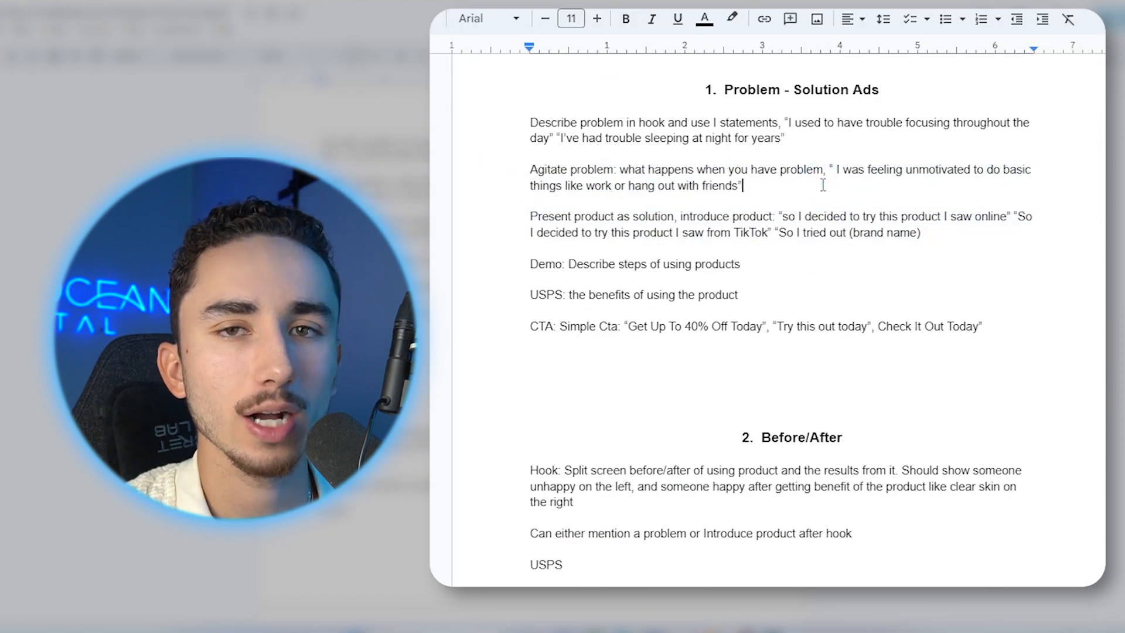
# Step: Rename Demo rows to Agitate Problem and type the 3 - HOOK mirror, head-shaking action
pyautogui.scroll(-3)
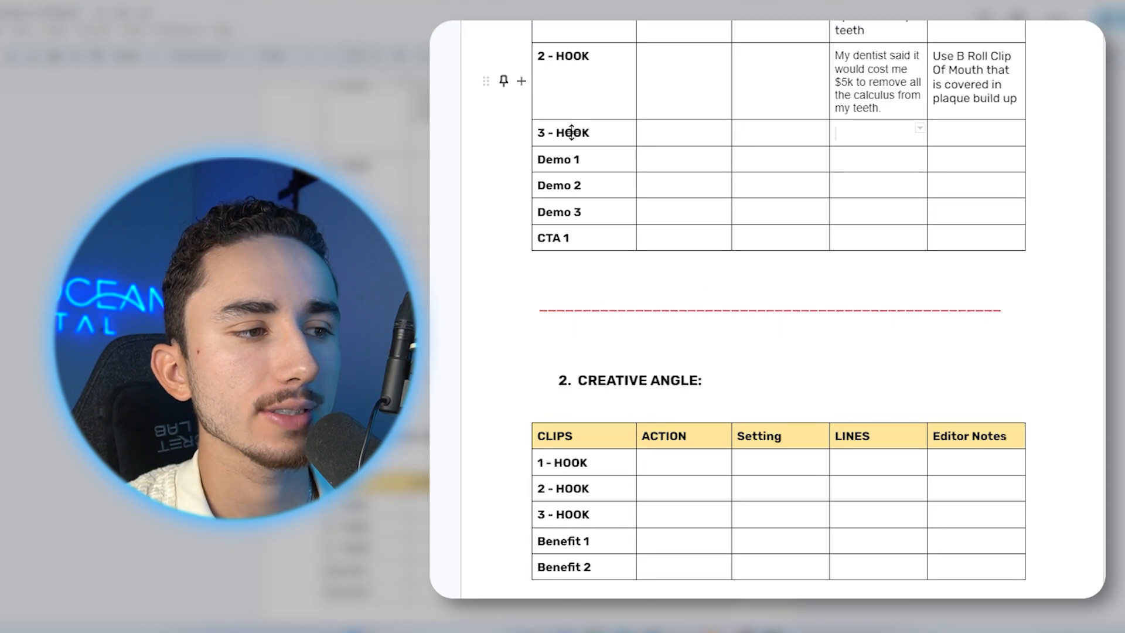
pyautogui.write('Agitate Probl')
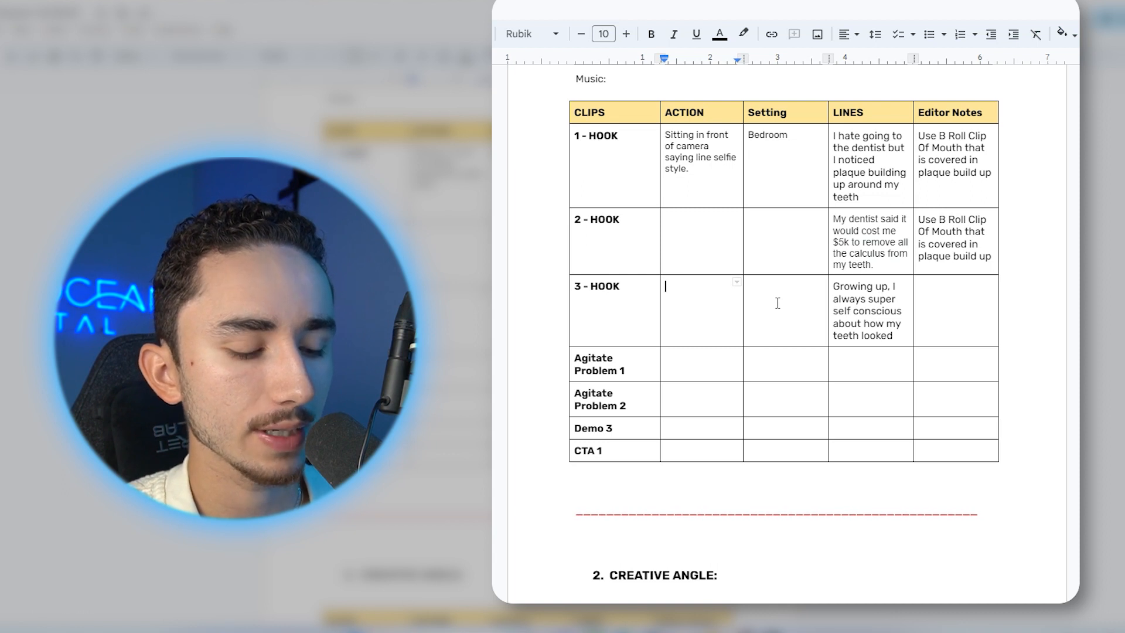
pyautogui.write('Looking at mirror, smiling,')
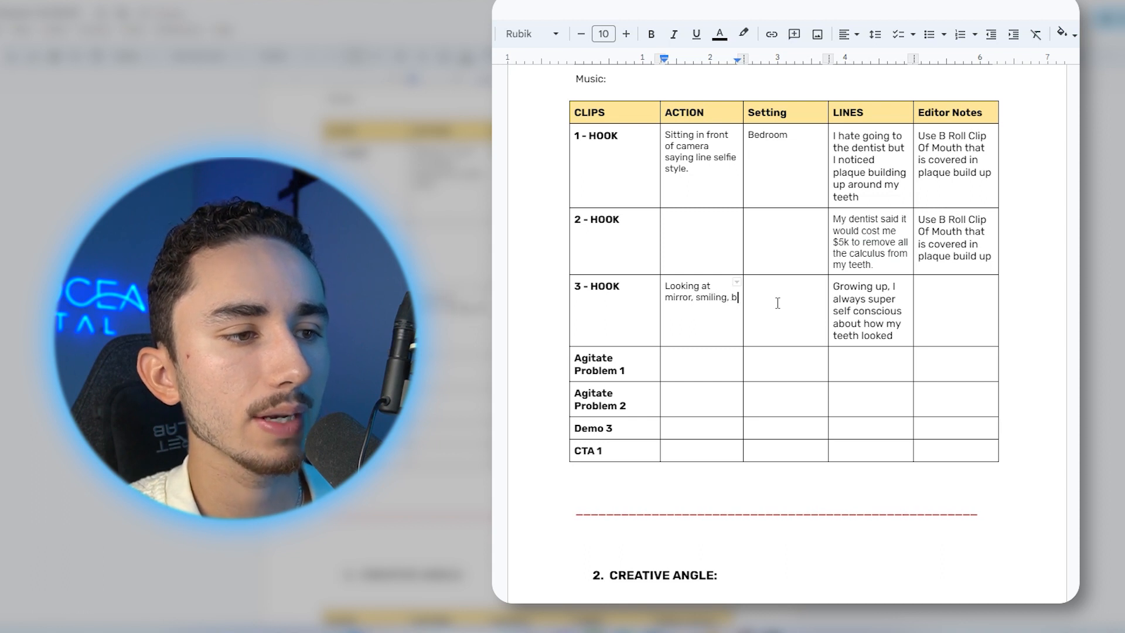
pyautogui.write('but being upset,')
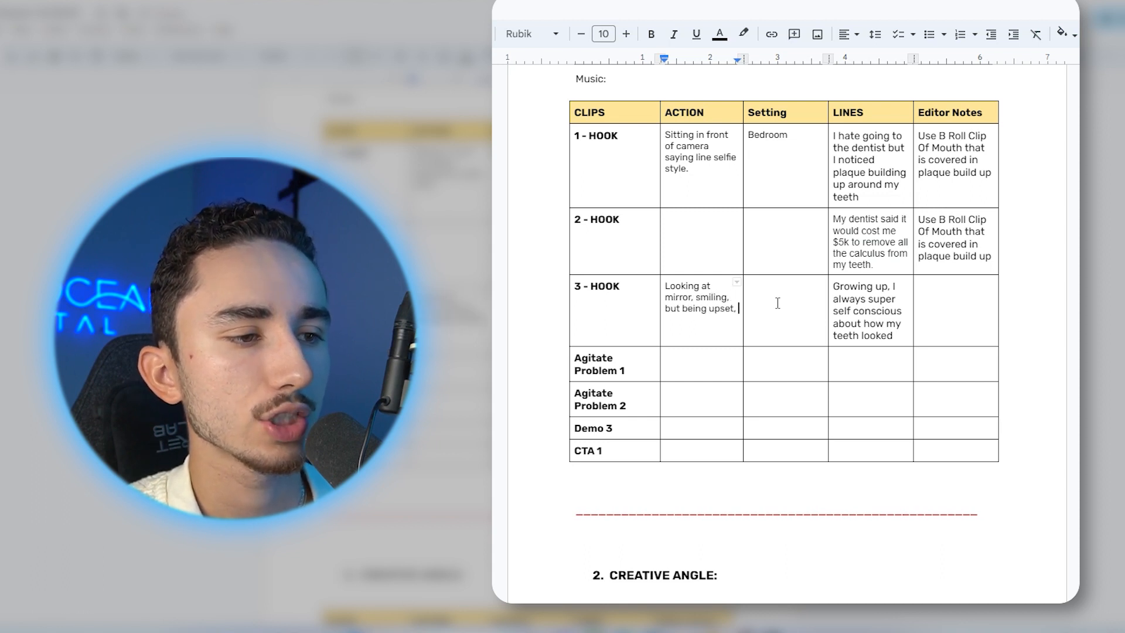
pyautogui.write('shaking your jhead about how your smile looks')
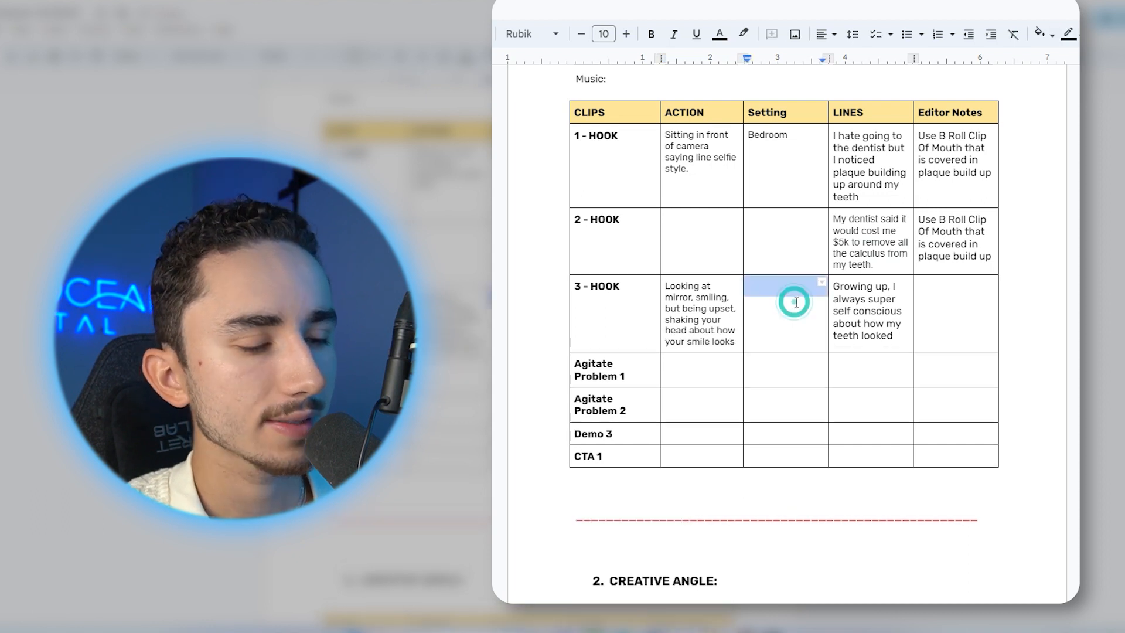
# Step: Set 3 - HOOK's setting to 'Bathroom' and start adding 'Voice' to its action
pyautogui.write('Bathr')
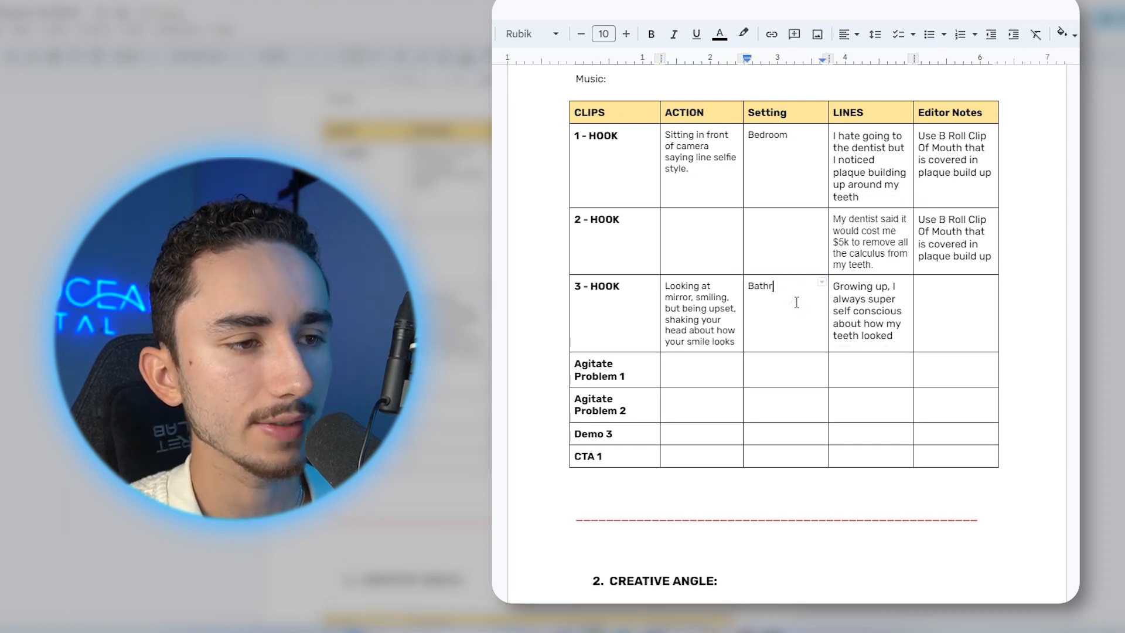
pyautogui.write('oom')
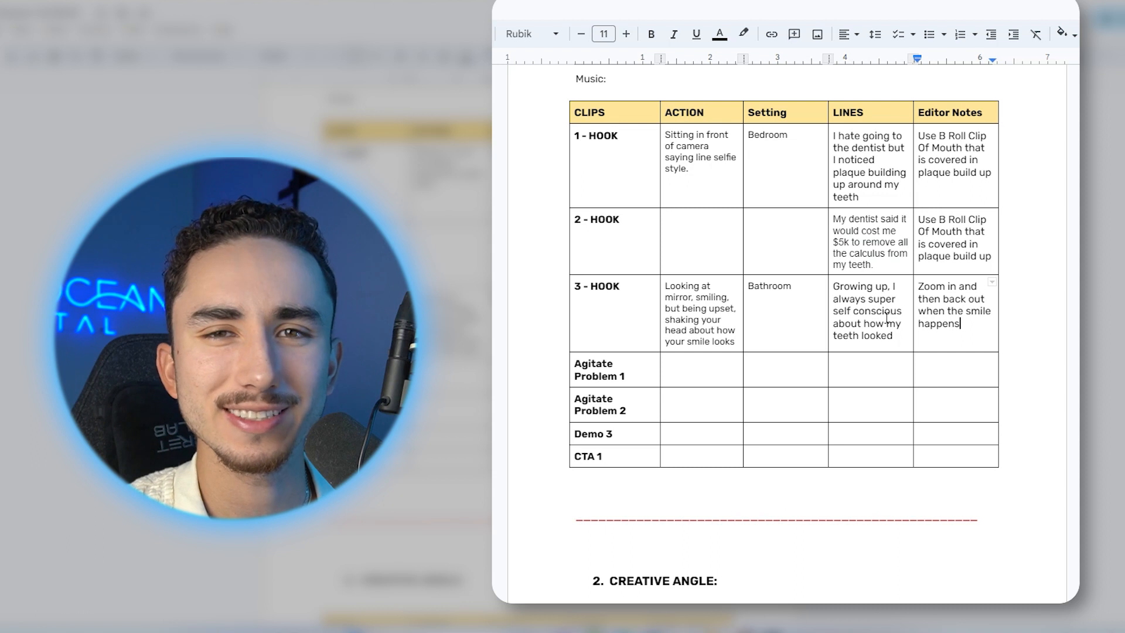
pyautogui.click(734, 341)
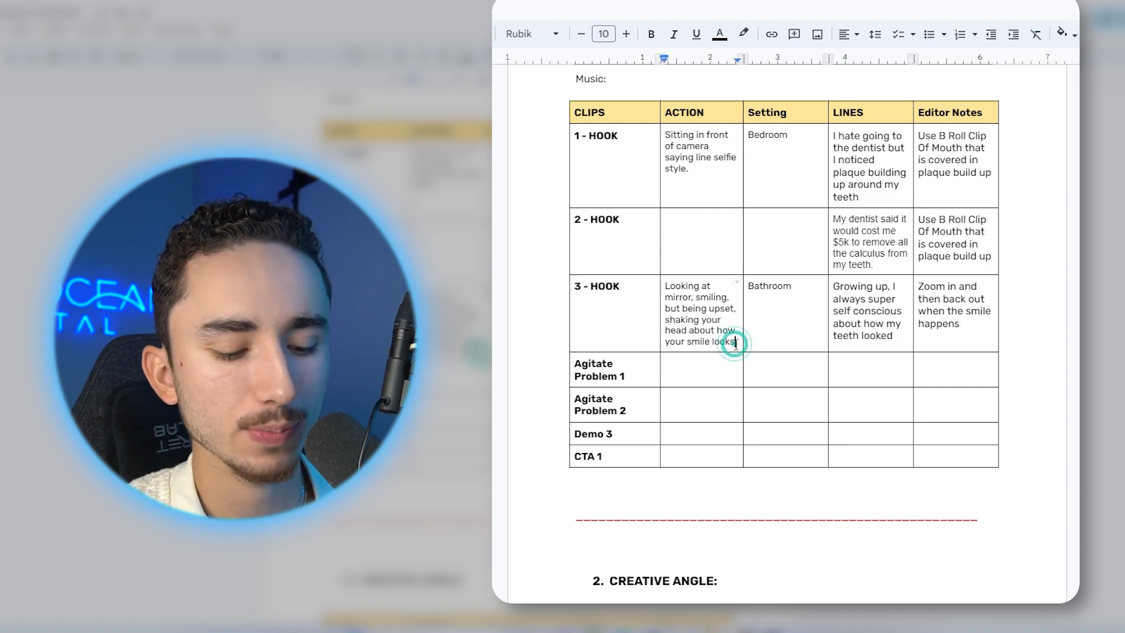
pyautogui.write('Voiceover')
pyautogui.click(870, 370)
pyautogui.write('My teeth')
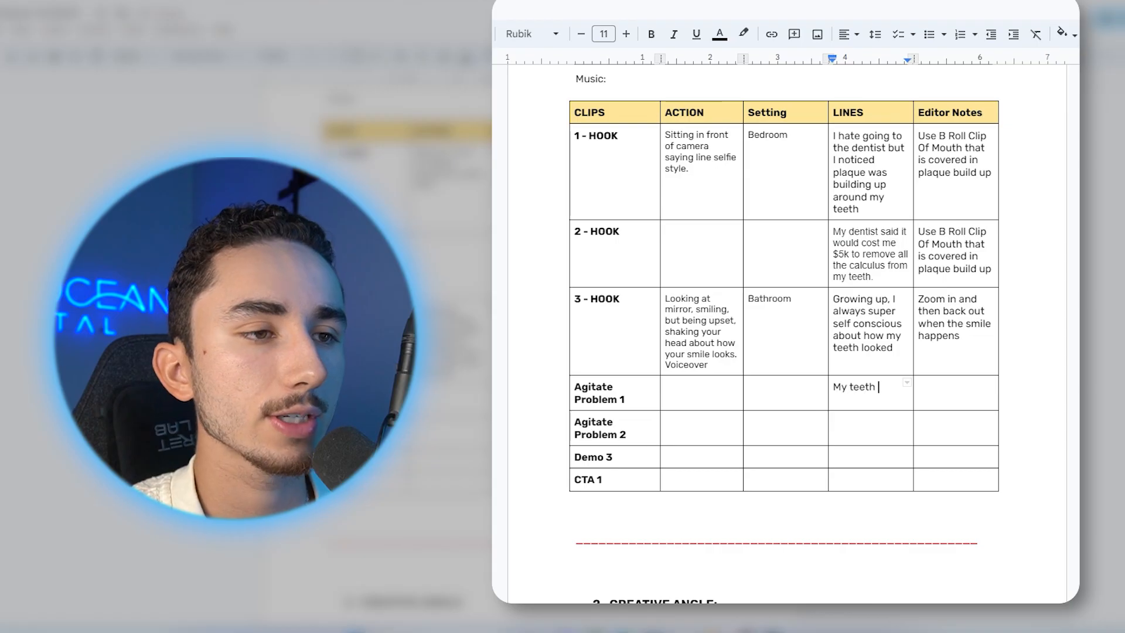
# Step: Write Agitate Problem 1's line: teeth super sensitive, breath smelled horrible despite any mouthwash
pyautogui.write('were always')
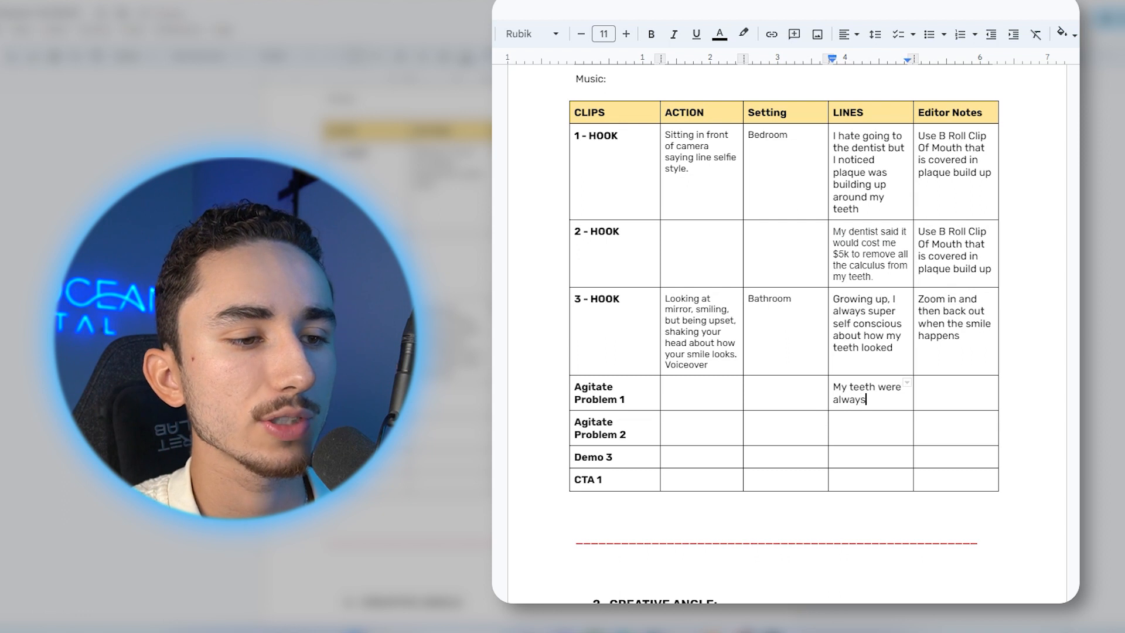
pyautogui.write('super sensitive and')
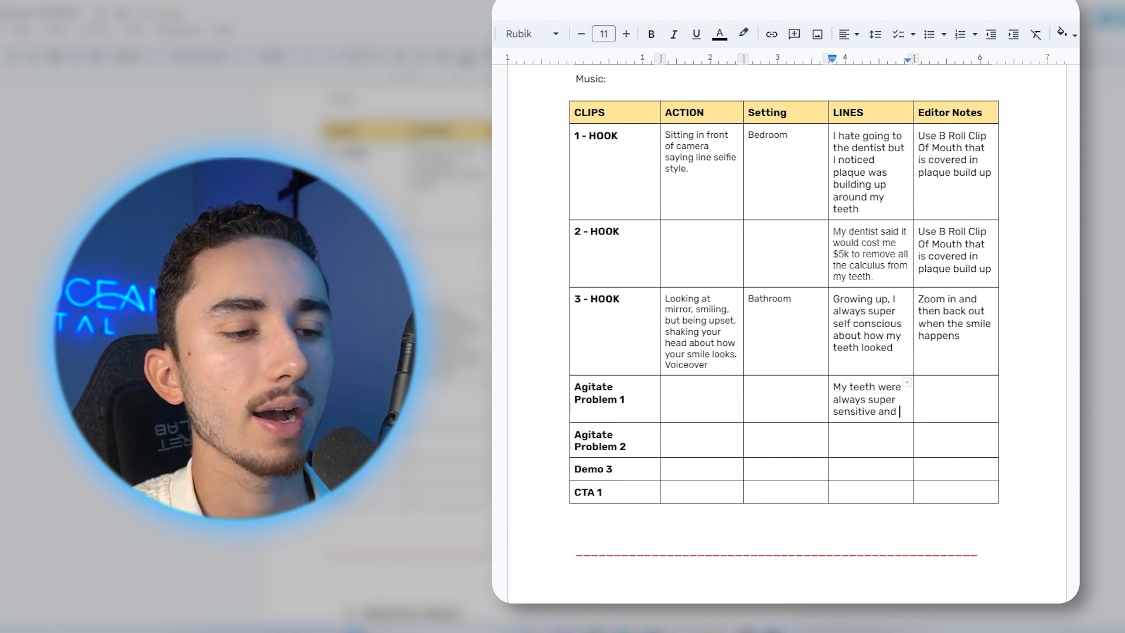
pyautogui.write('no matter how much mouth')
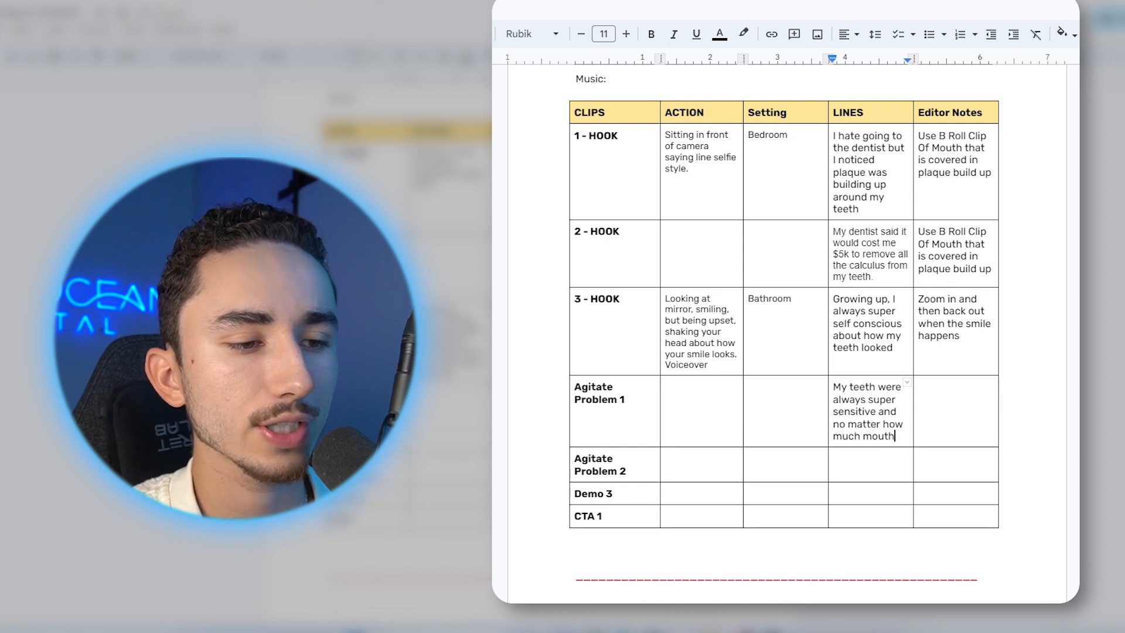
pyautogui.write('wash I used.')
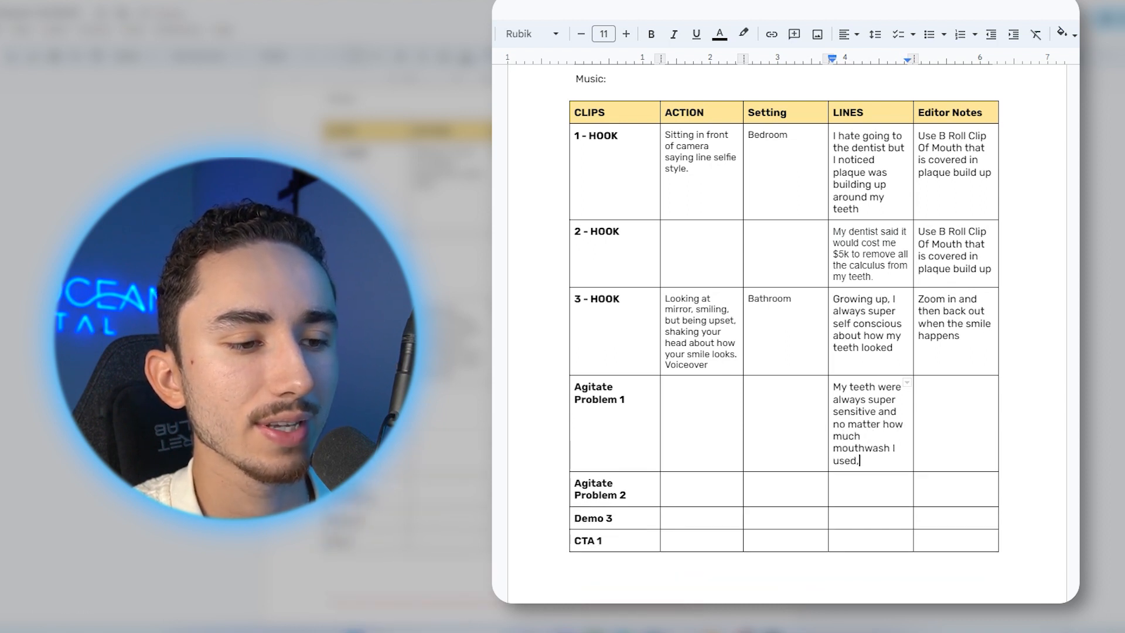
pyautogui.write('my breathe s')
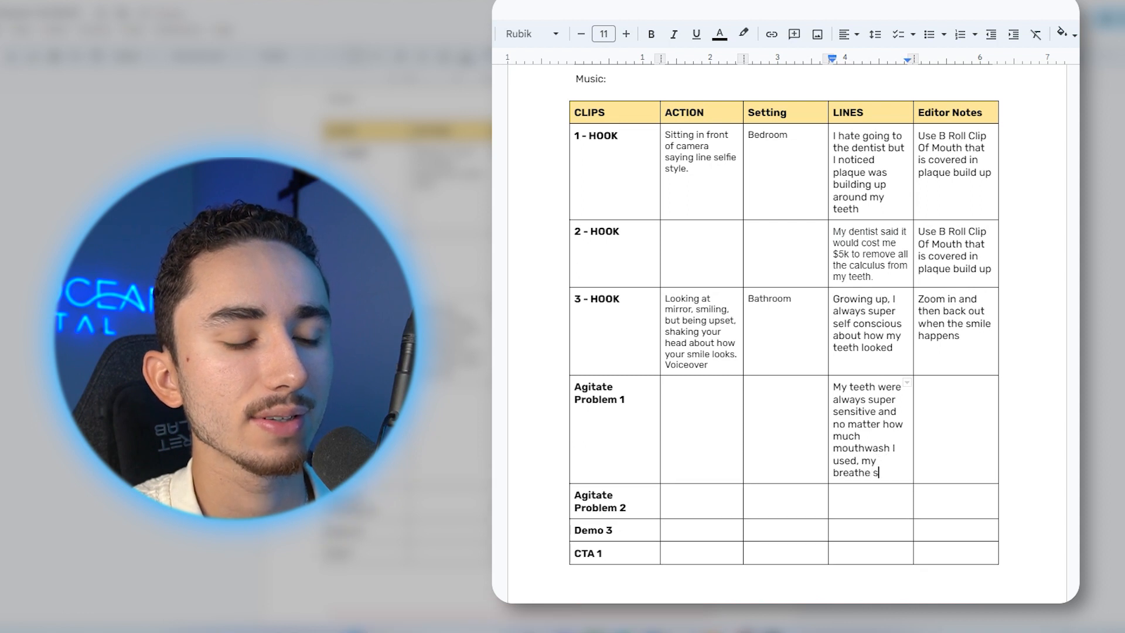
pyautogui.write('melled horrible')
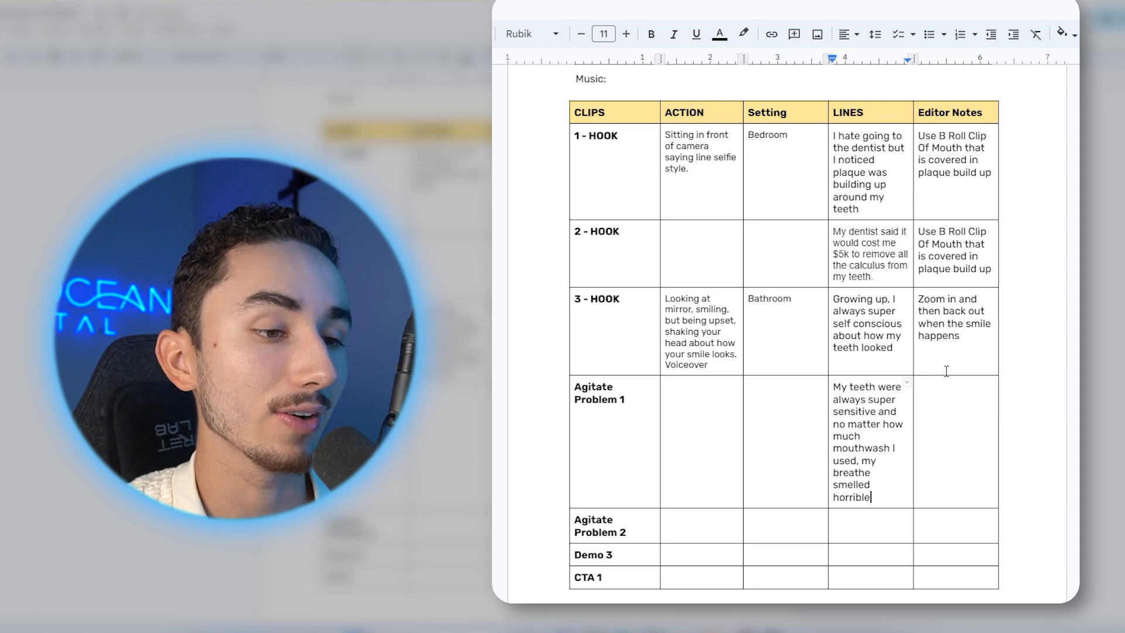
pyautogui.scroll(-3)
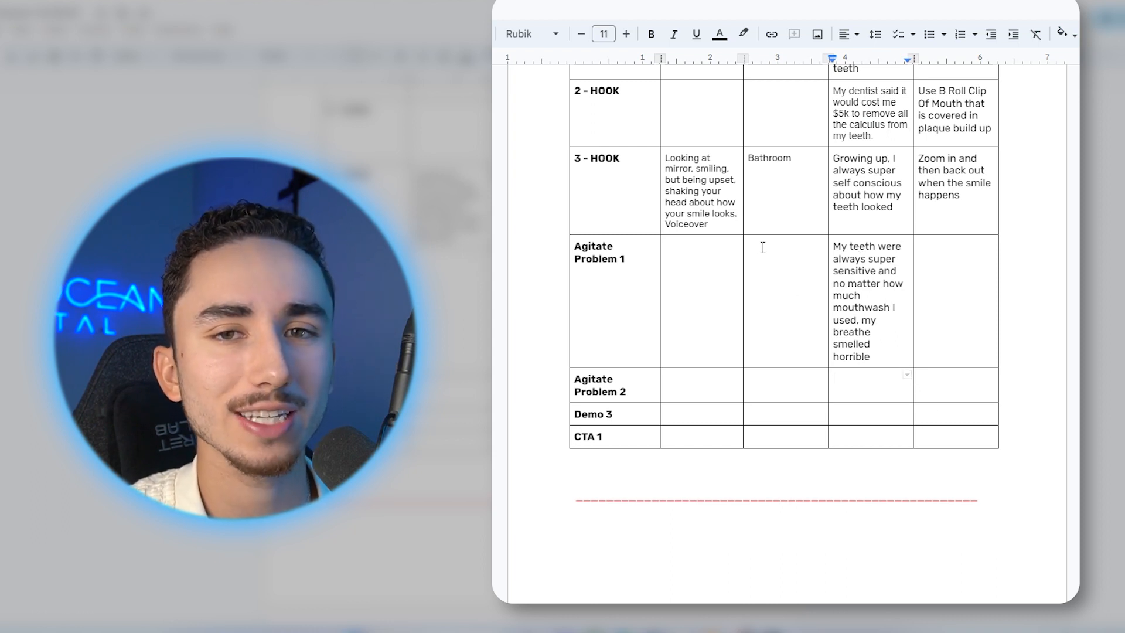
pyautogui.moveTo(766, 246)
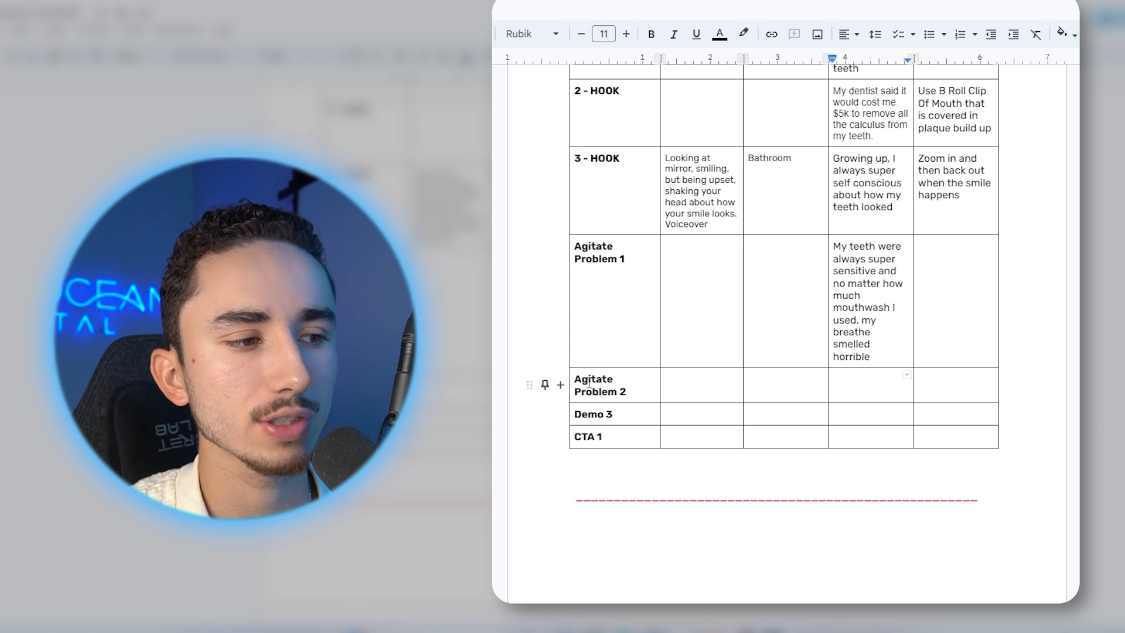
# Step: Relabel rows Failed Solution with 'I tried brushing my teeth after every meal' and Product Intro
pyautogui.write('Failed Solution')
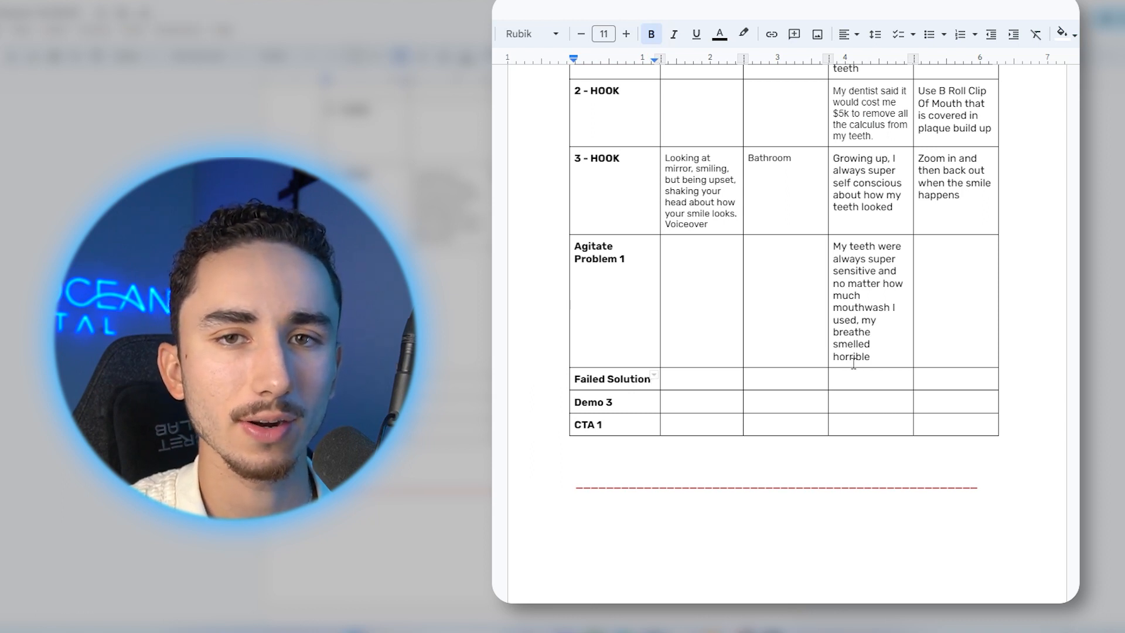
pyautogui.write('I tried brushing my teeth after every mneal and flossing once a day, but I still couldn’t get rid of the plaque build up')
pyautogui.write('Prod')
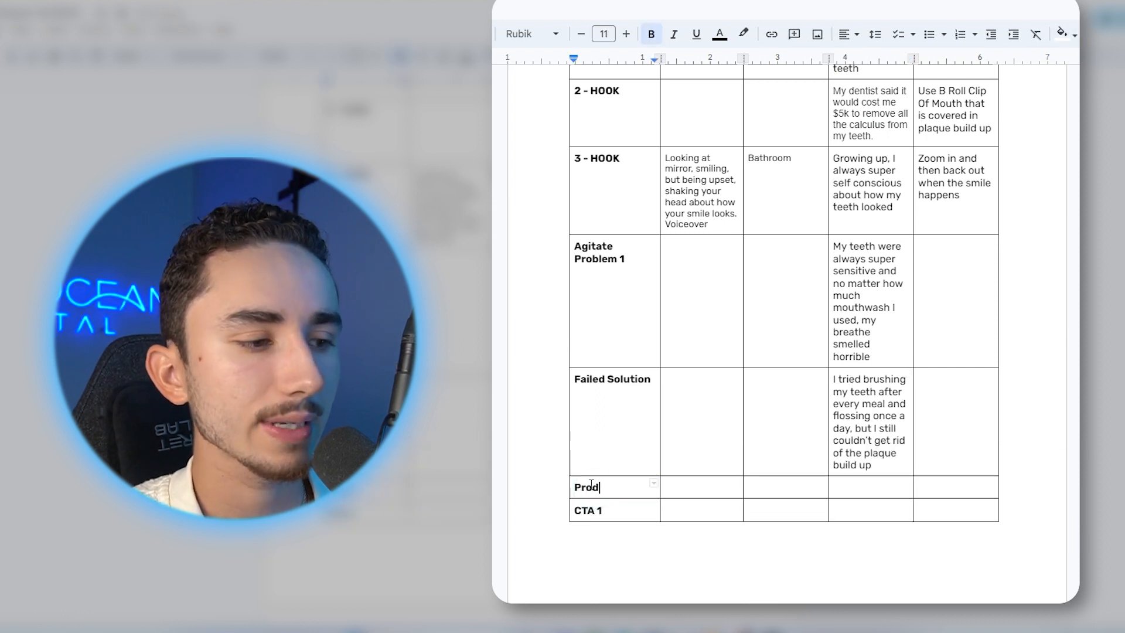
pyautogui.write('uct Intro')
pyautogui.write('Benefit 1')
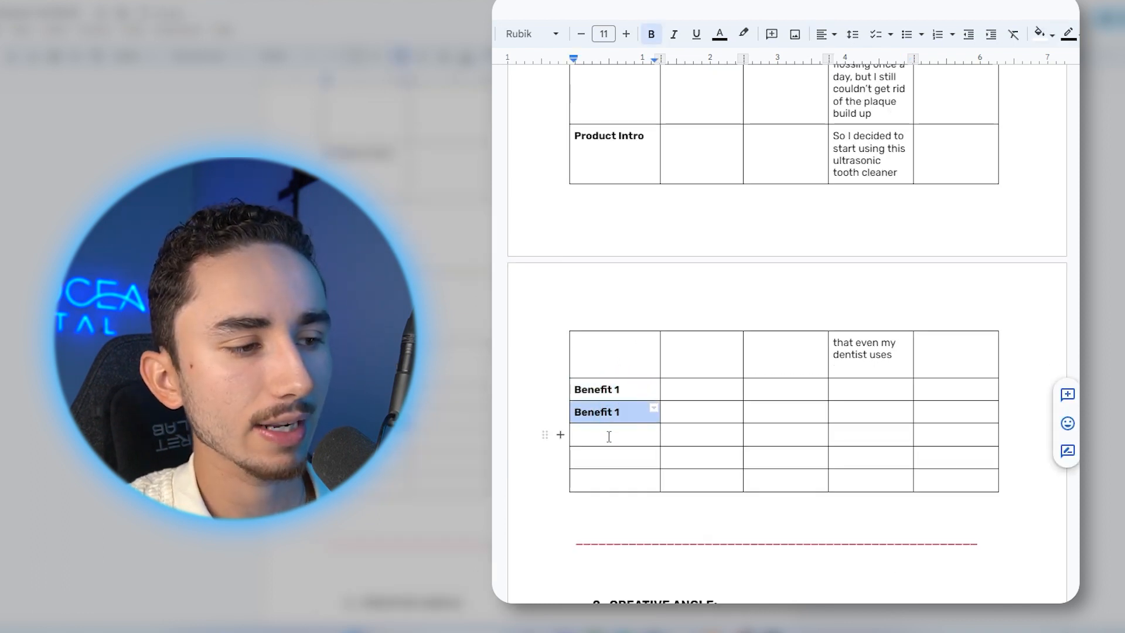
# Step: Label a CTA row with line 'Swipe Left To Get Yours Today' and a creator-holding-product action
pyautogui.write('CTA')
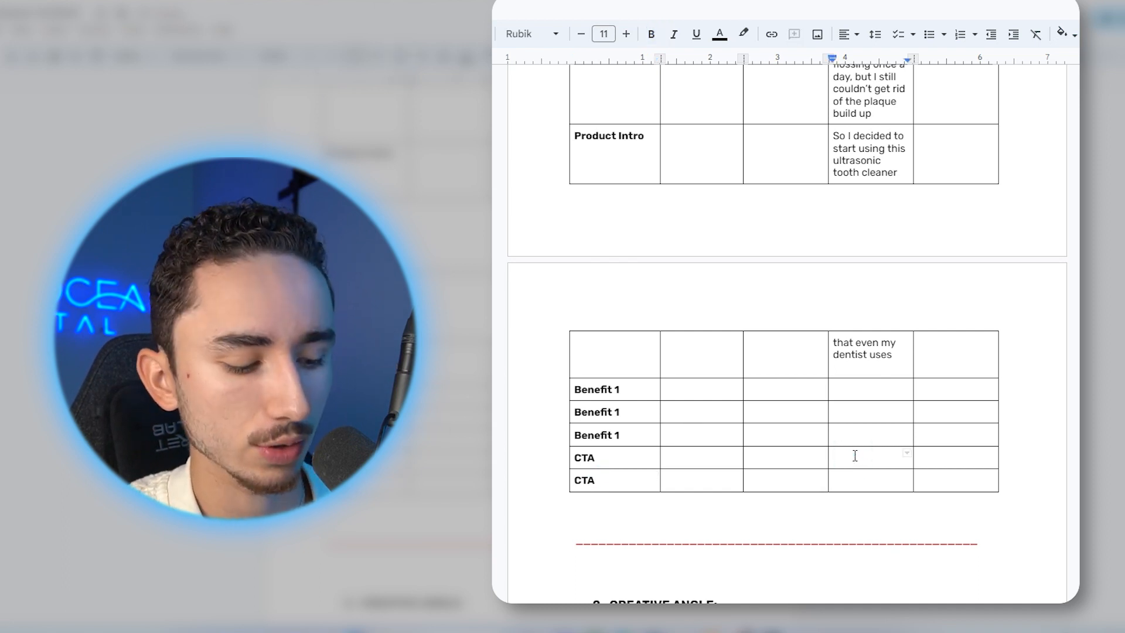
pyautogui.write('Swipe Left To Get Yours Today')
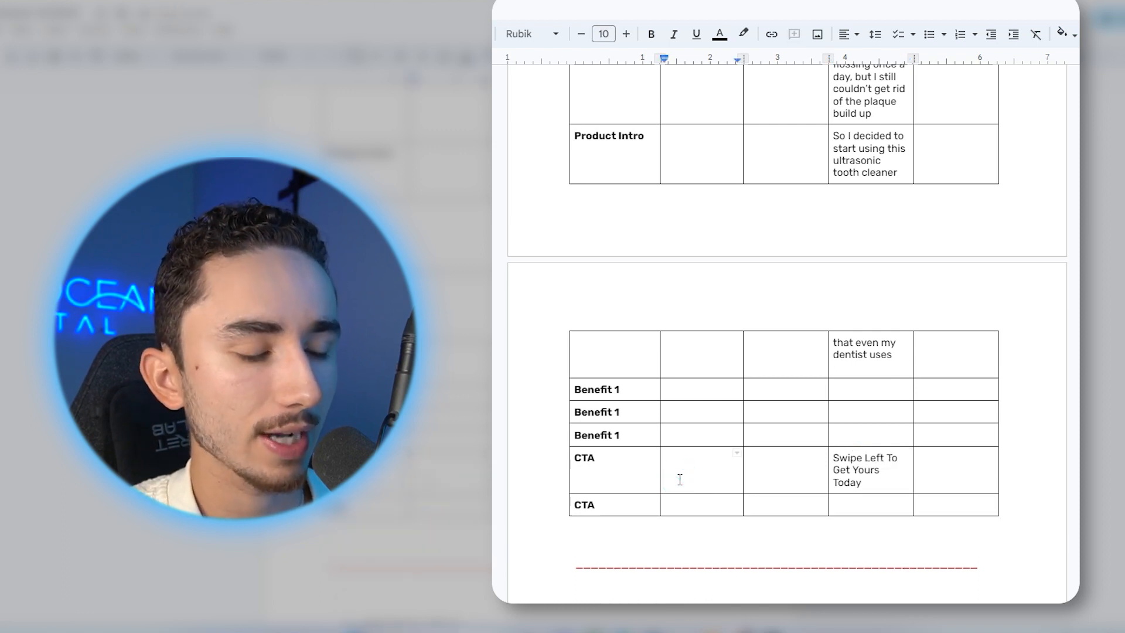
pyautogui.write('Creator holding th')
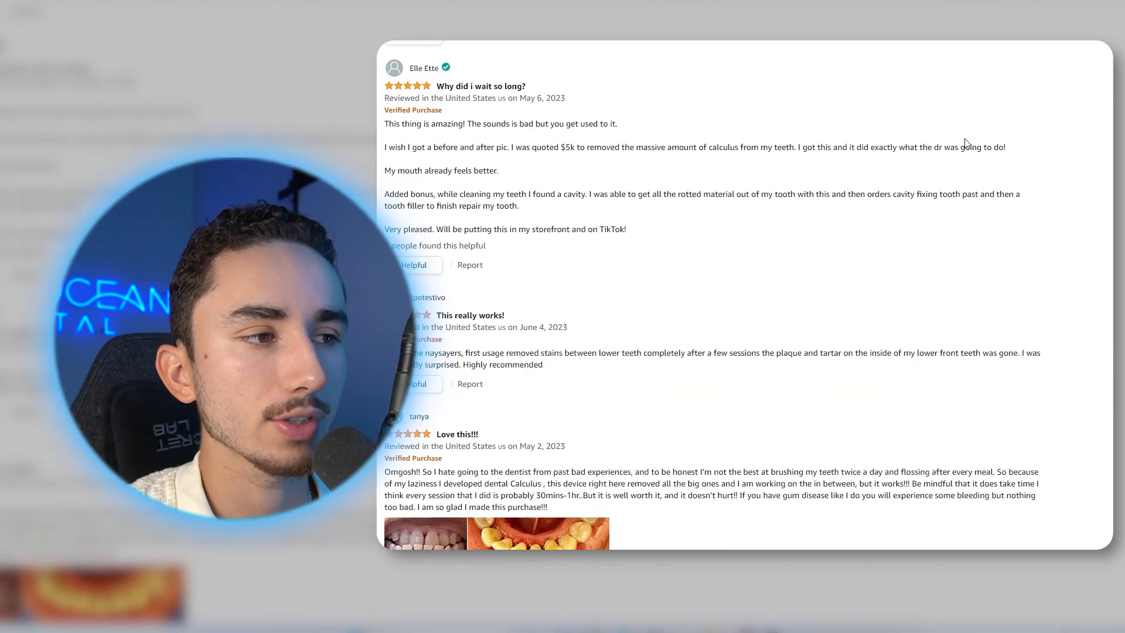
# Step: Scroll ChatGPT's PlaqueGuard pitch and select the renewed-confidence, then the fresh-breath benefit sentence
pyautogui.scroll(-3)
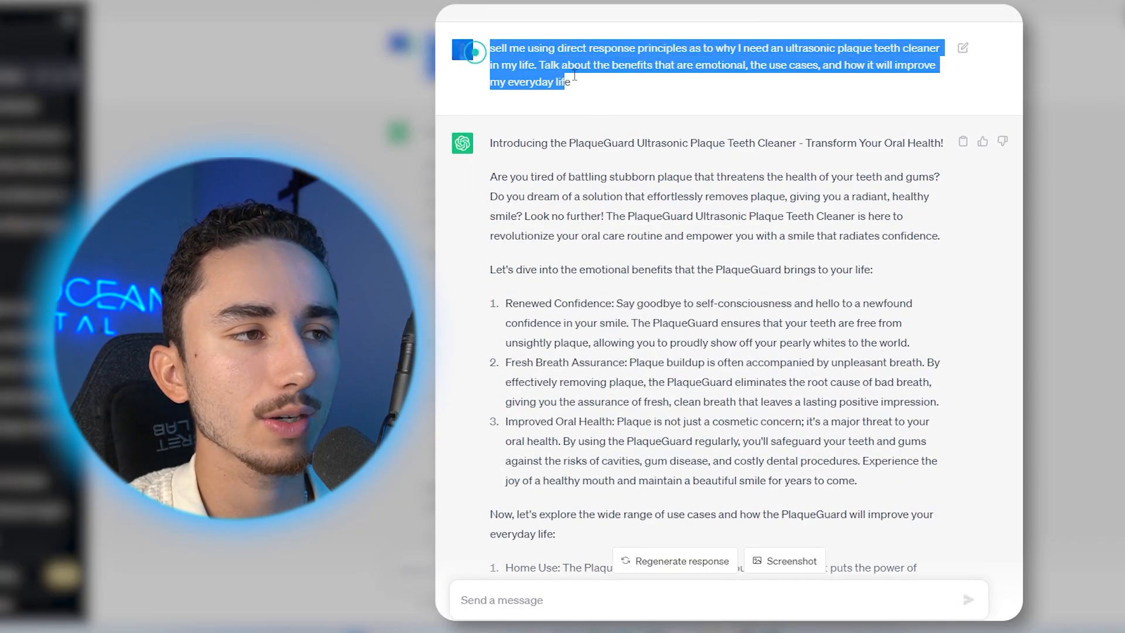
pyautogui.scroll(-3)
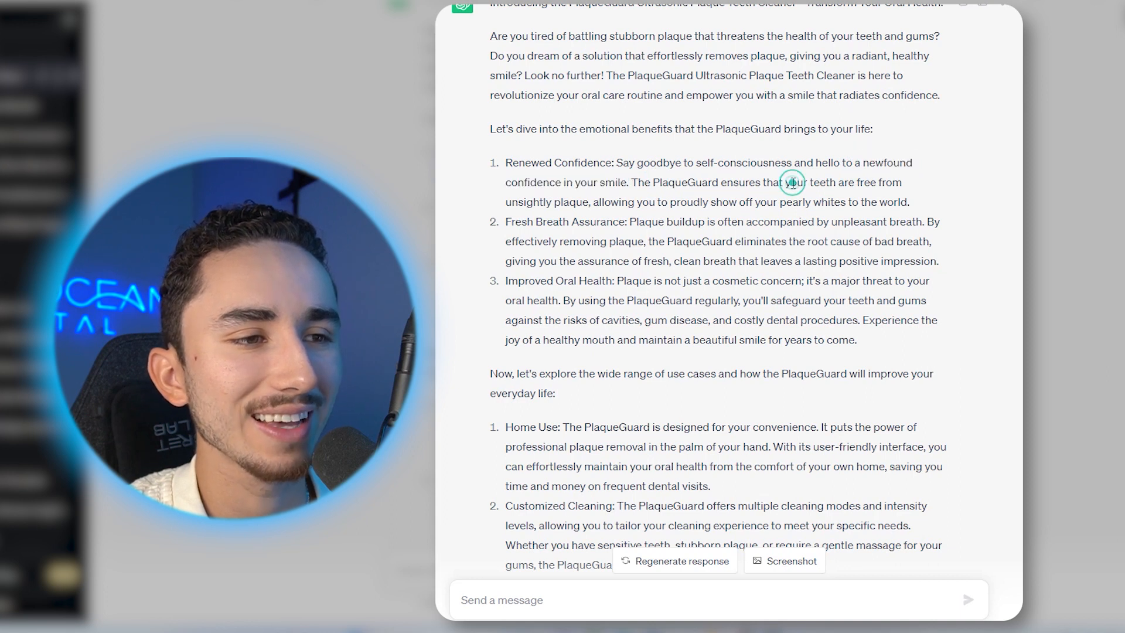
pyautogui.moveTo(723, 182); pyautogui.dragTo(798, 202)
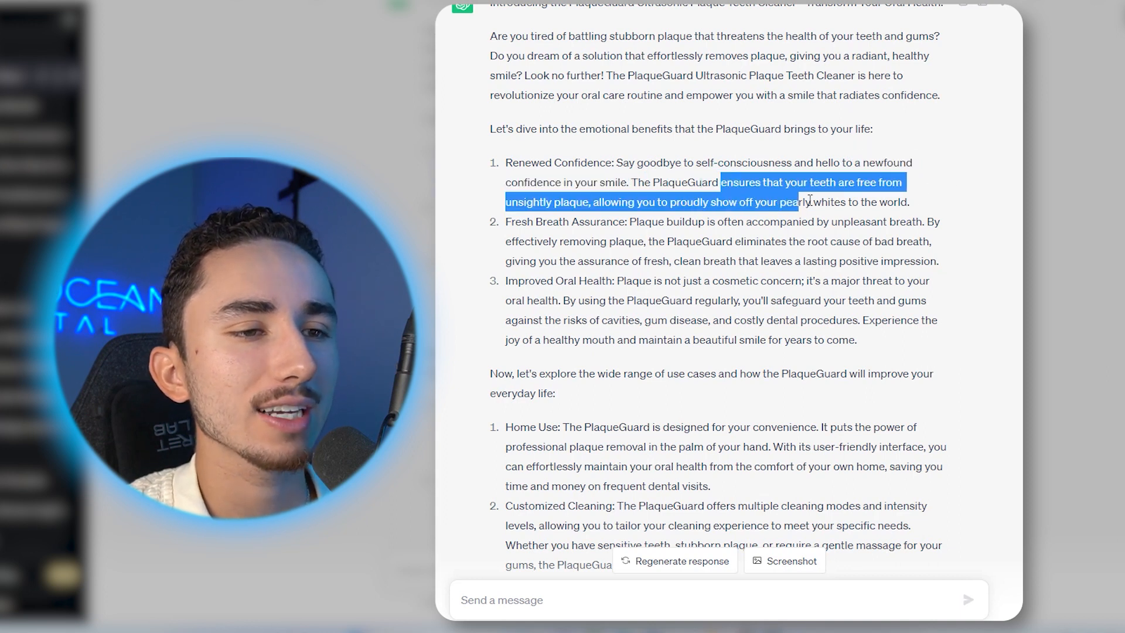
pyautogui.click(921, 205)
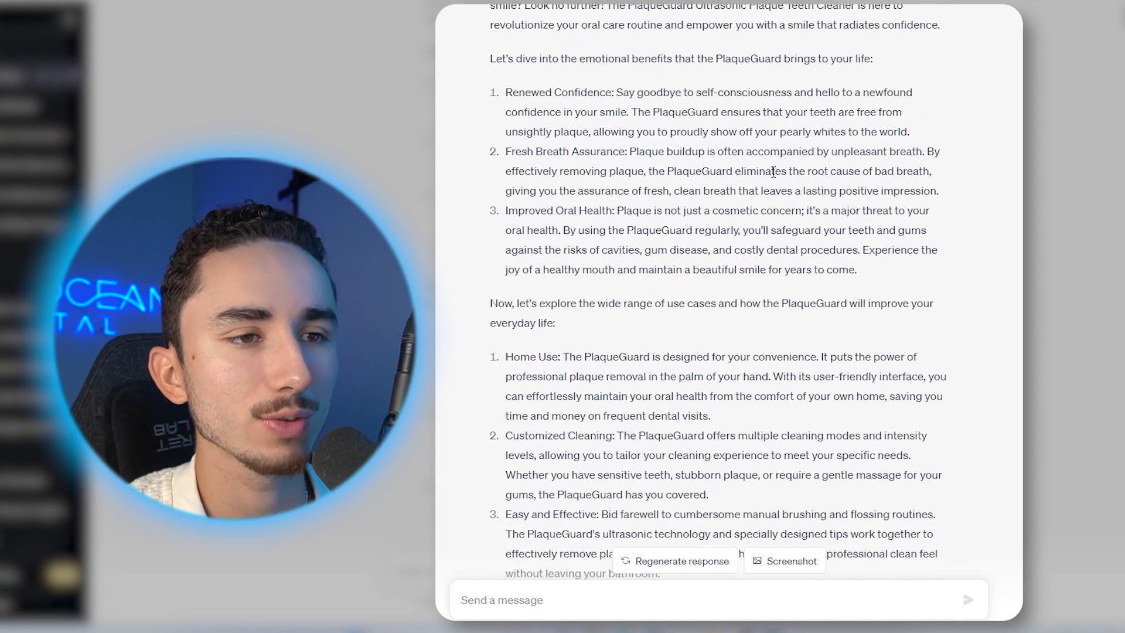
pyautogui.moveTo(763, 170); pyautogui.dragTo(926, 170)
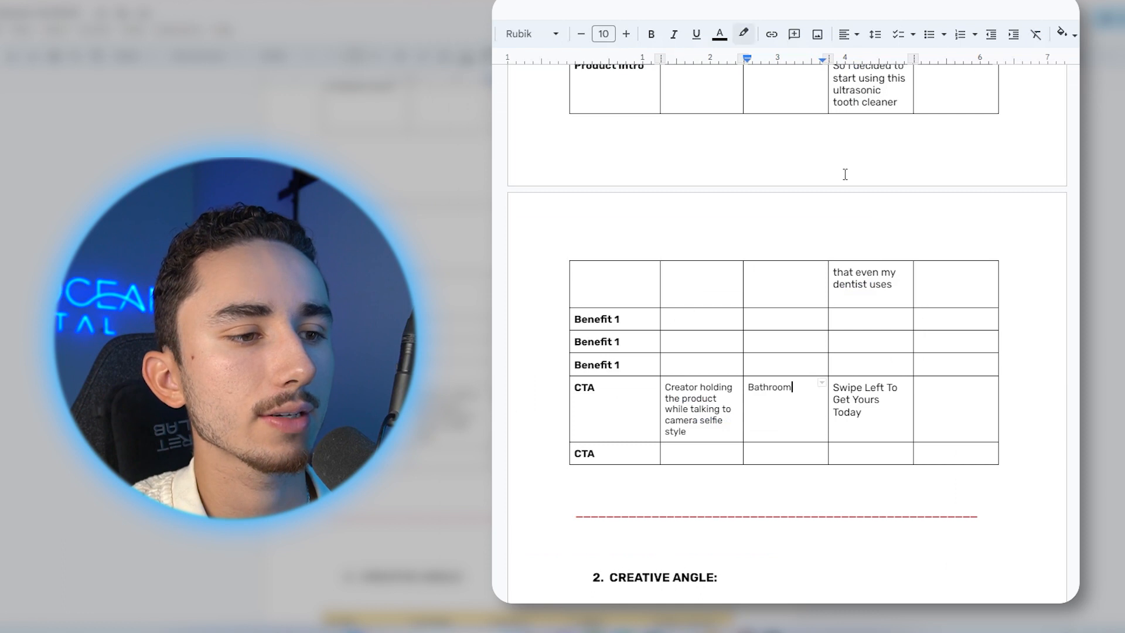
# Step: Paste the plaque-removal bad-breath sentence into Benefit 1, rewording it as 'This tool also eliminates…my bad breath'
pyautogui.write('By effectively removing plaque, the PlaqueGuard eliminates the root cause of bad breath, giving you the assurance of fresh, clean breath that leaves a lasting positive impression')
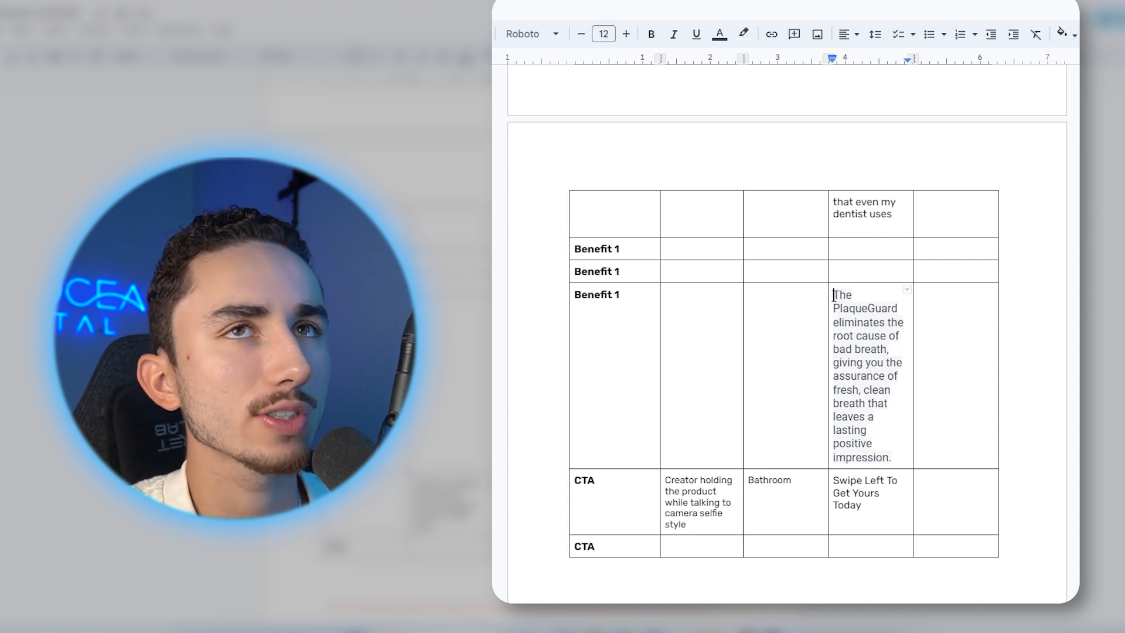
pyautogui.write('This tool also eliminates the root cause of my bad breath, allowing me to have fresh, clean breath every single day')
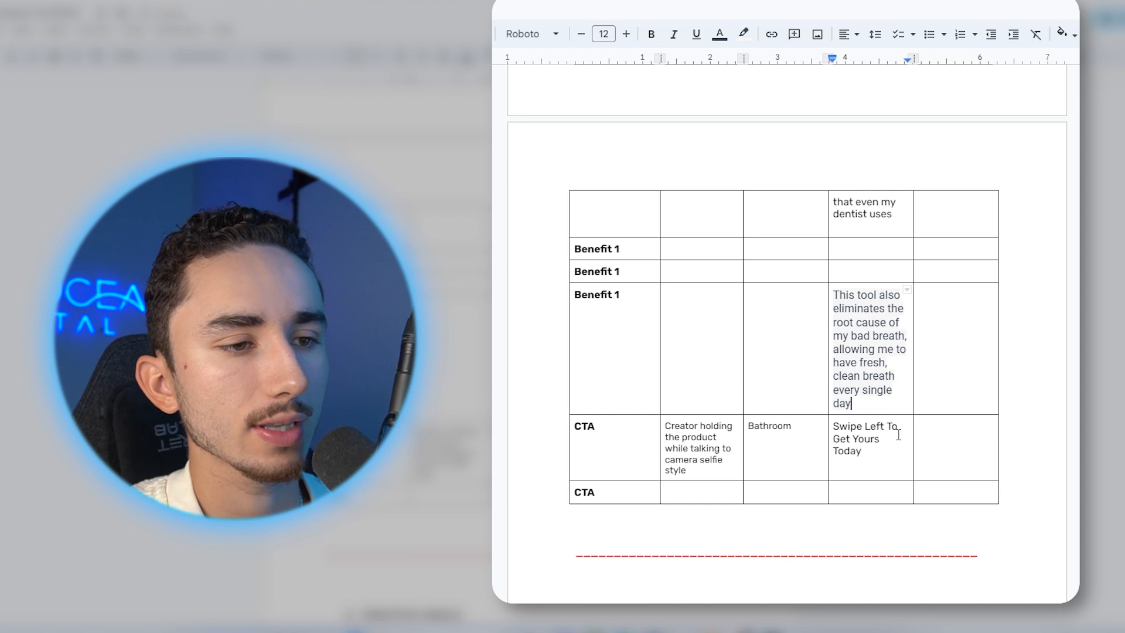